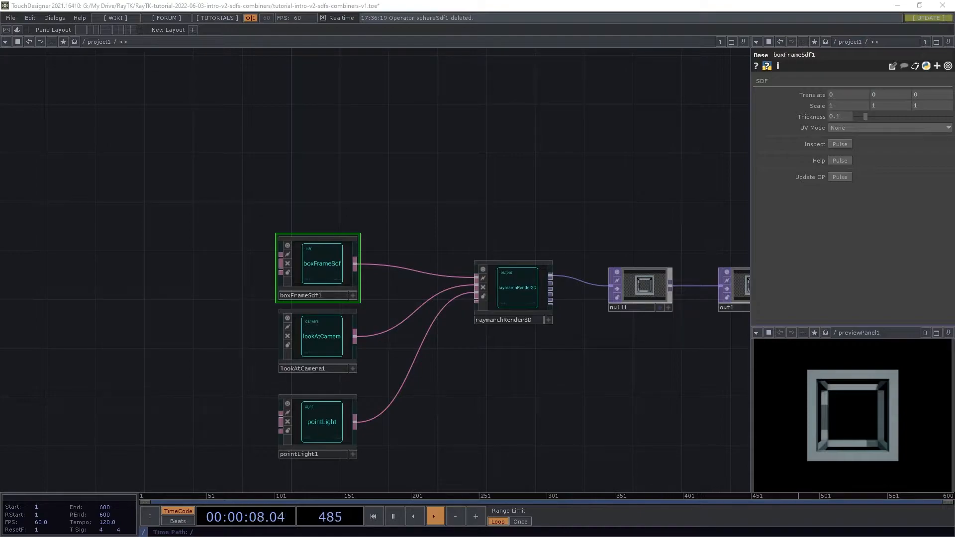
View the TDSW Patreon posts page, then return to TouchDesigner's distance-functions demo.
{"action": "left_click", "coordinate": [373, 516]}
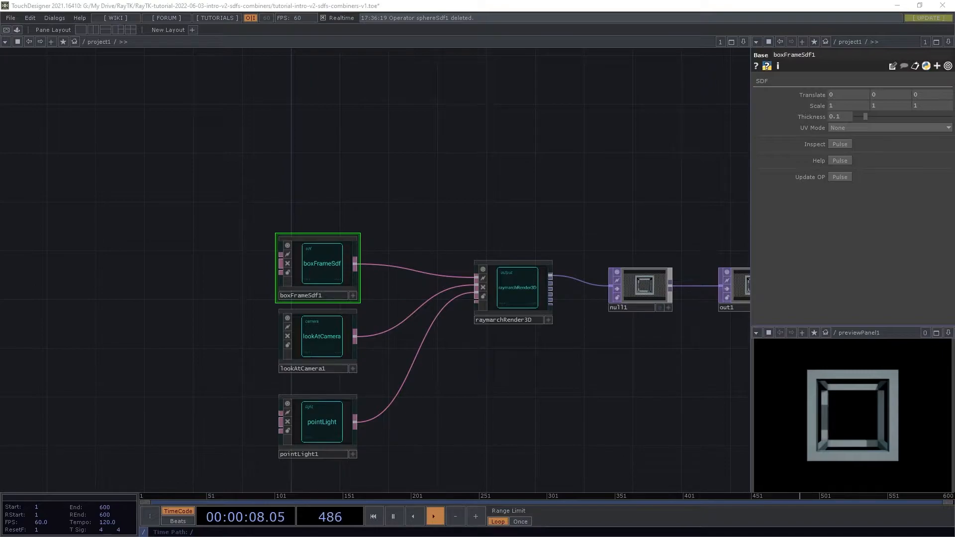
{"action": "left_click", "coordinate": [374, 516]}
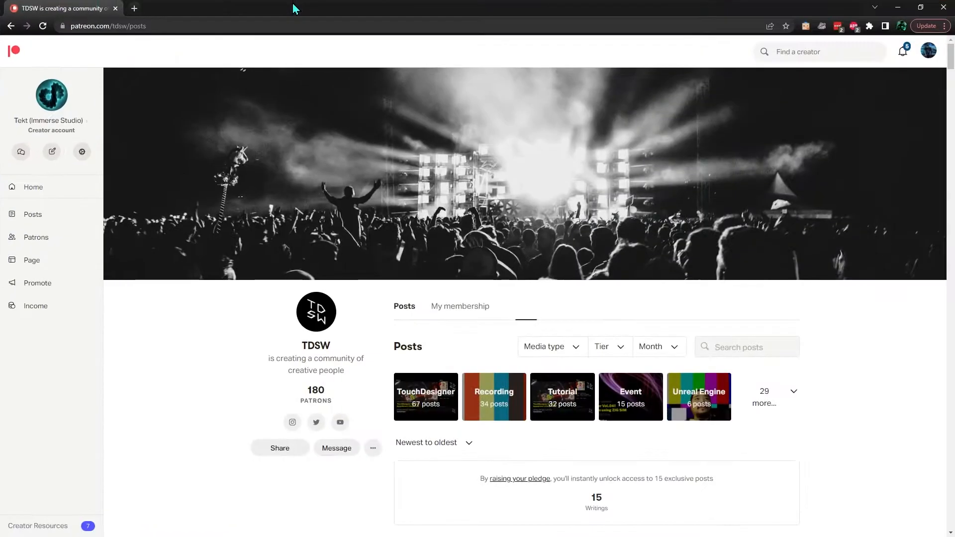
{"action": "mouse_move", "coordinate": [238, 441]}
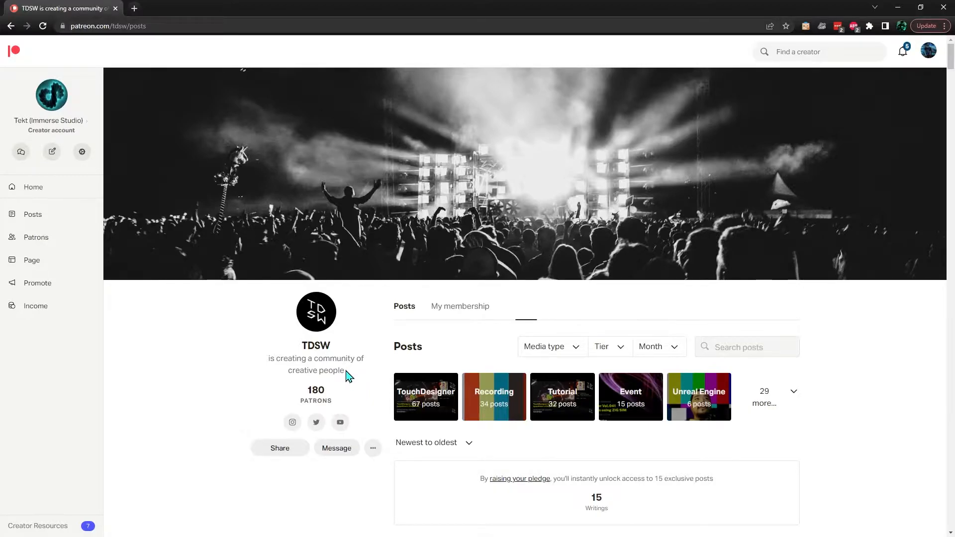
{"action": "mouse_move", "coordinate": [356, 379]}
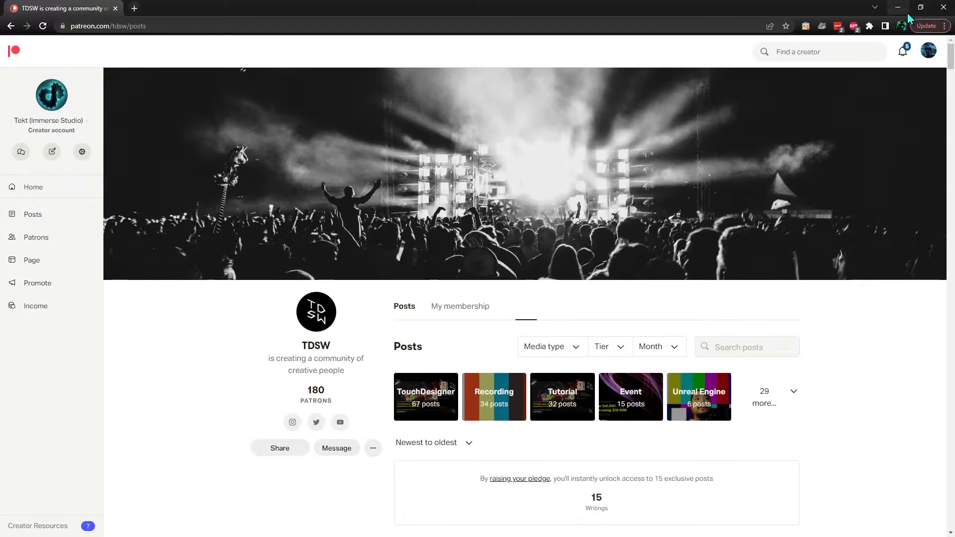
{"action": "mouse_move", "coordinate": [898, 7]}
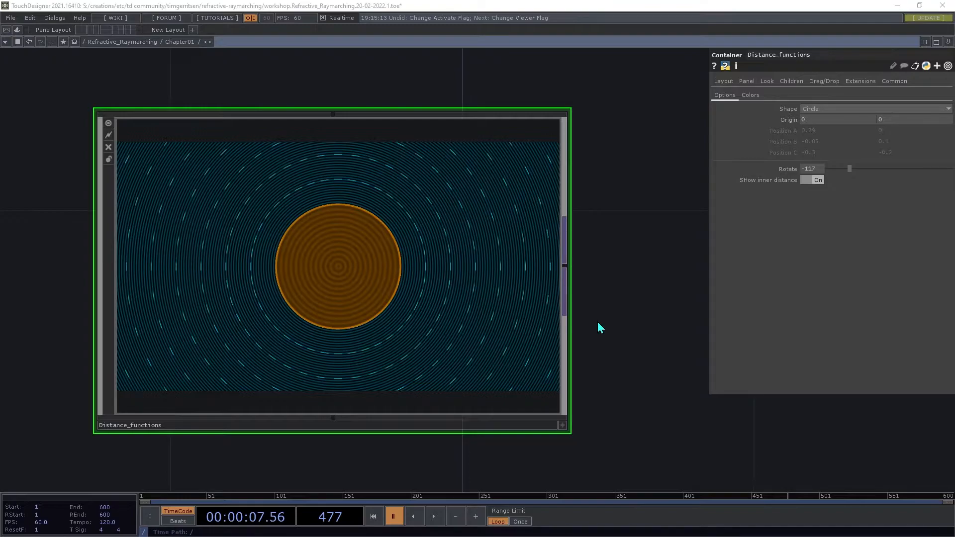
{"action": "mouse_move", "coordinate": [590, 325]}
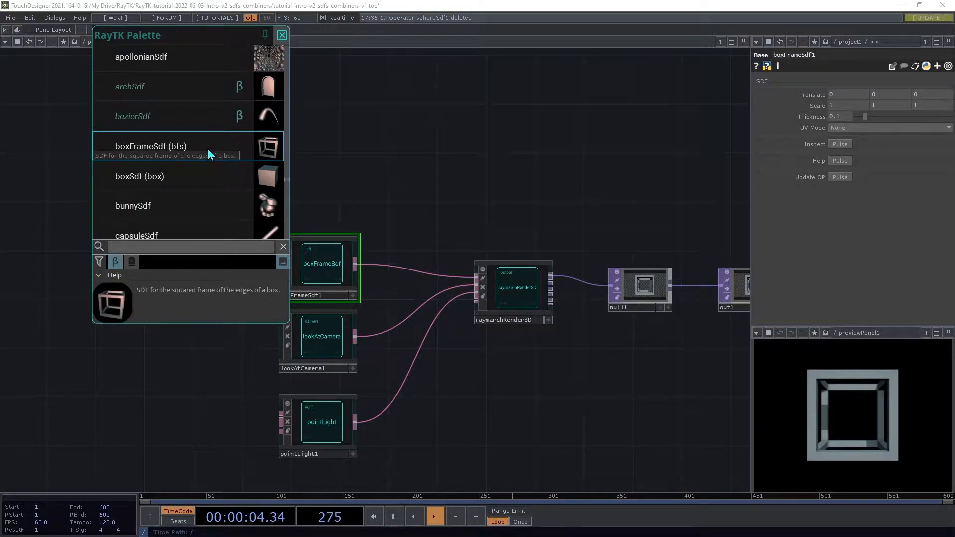
{"action": "mouse_move", "coordinate": [139, 176]}
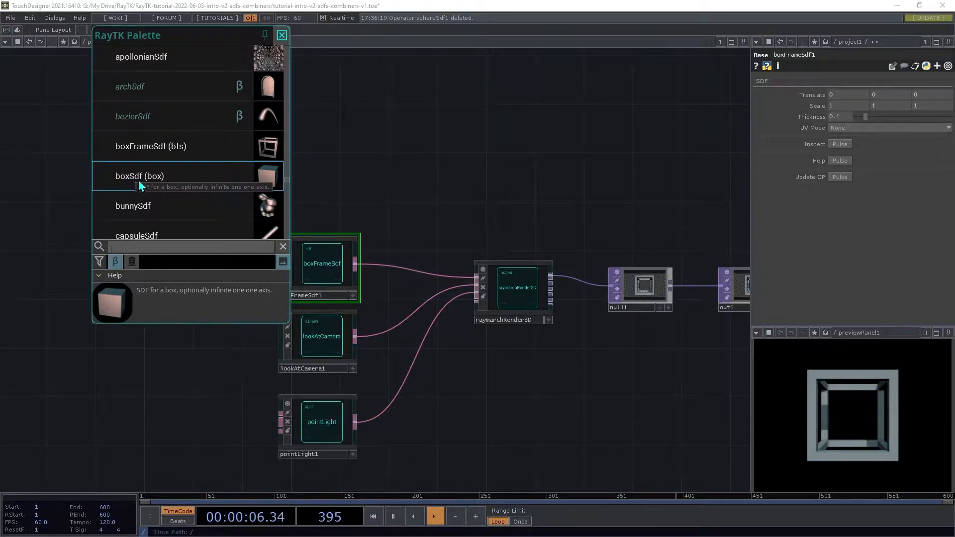
Scroll through the RayTK palette's SDF list and add a torusSdf.
{"action": "scroll", "scroll_direction": "down", "scroll_amount": 3}
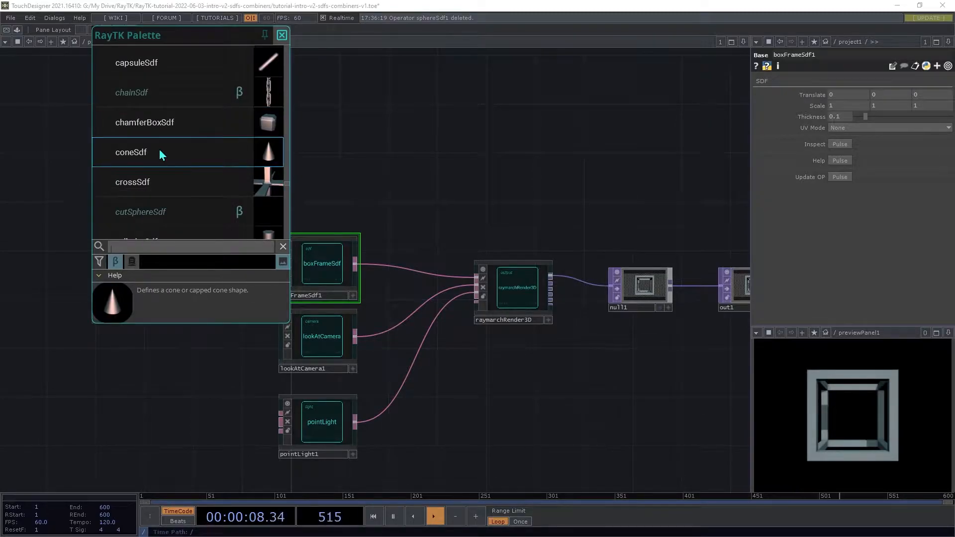
{"action": "scroll", "scroll_direction": "down", "scroll_amount": 3}
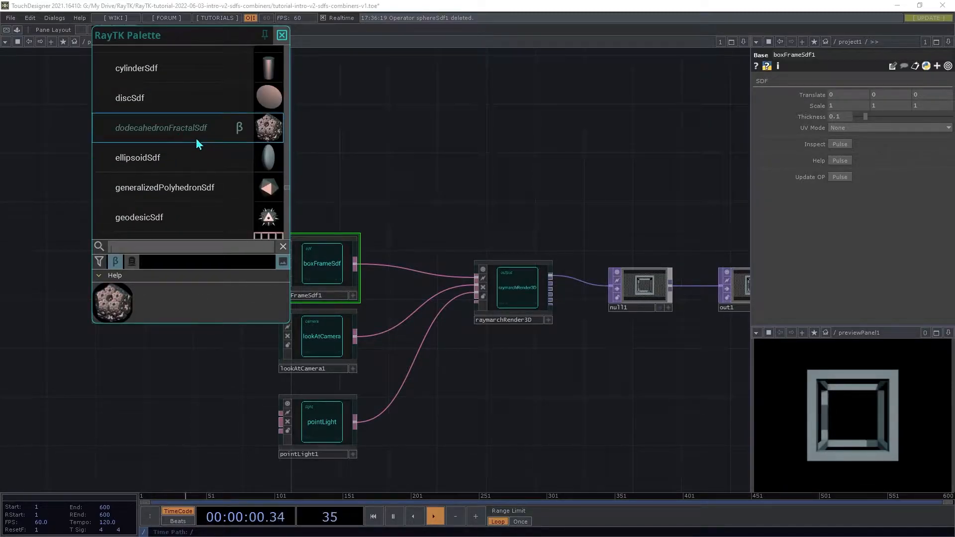
{"action": "scroll", "scroll_direction": "down", "scroll_amount": 3}
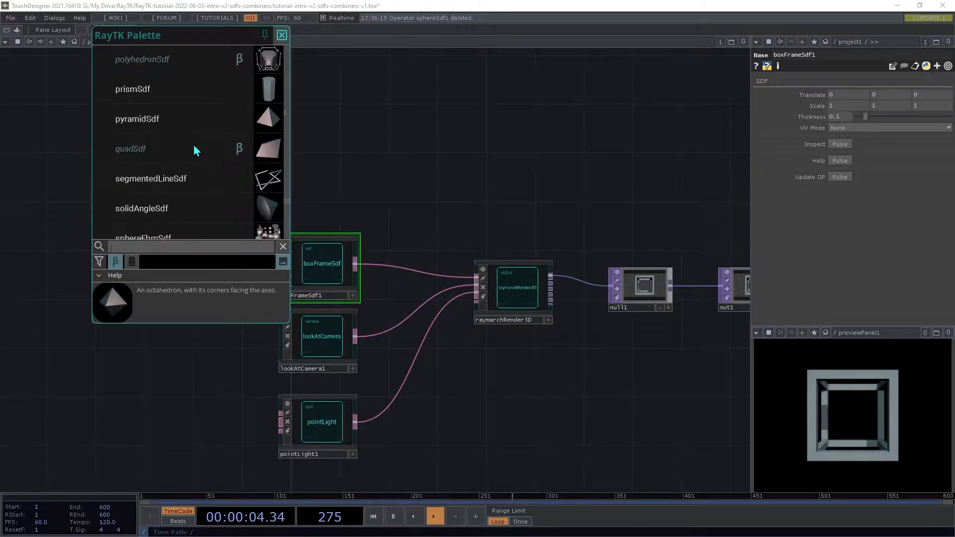
{"action": "scroll", "scroll_direction": "down", "scroll_amount": 3}
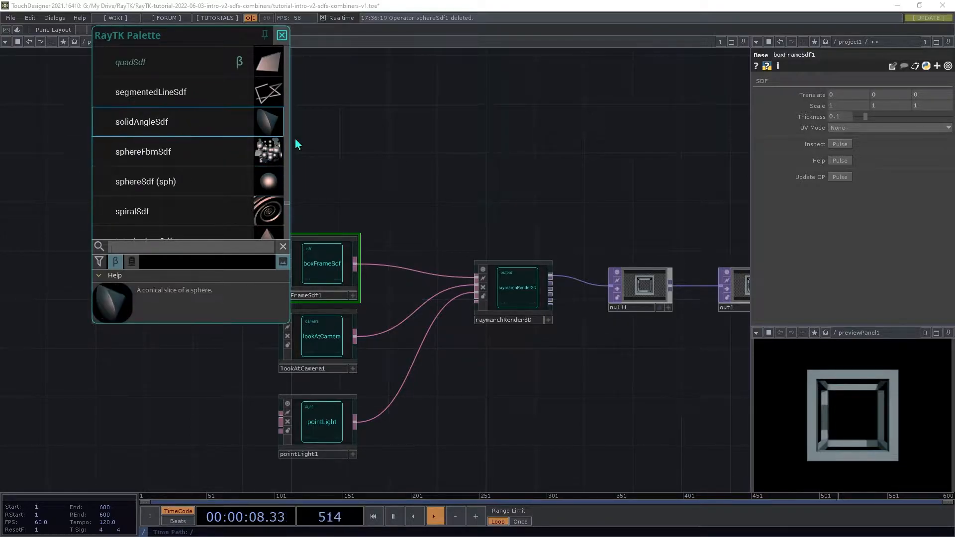
{"action": "left_click", "coordinate": [281, 35]}
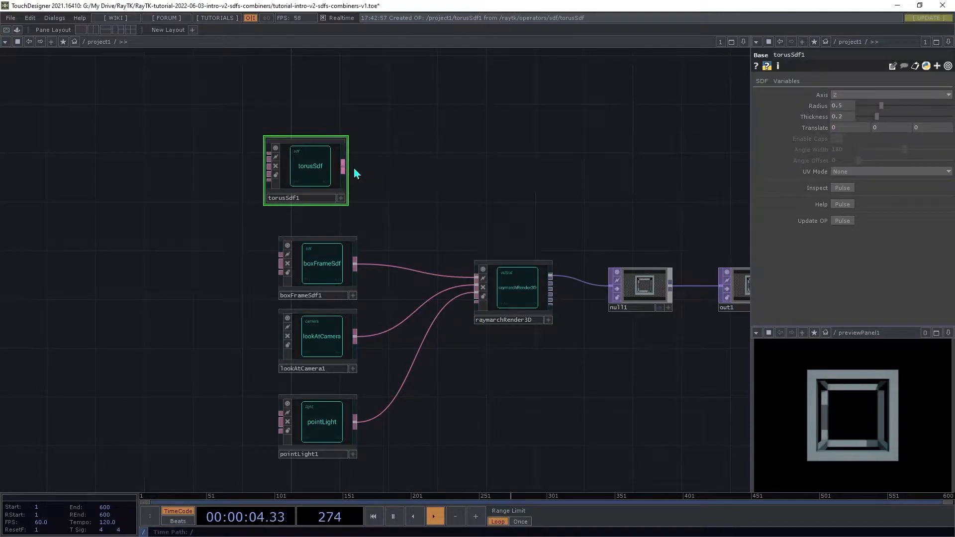
Wire torusSdf into raymarchRender3D and delete boxFrameSdf1.
{"action": "left_click_drag", "start_coordinate": [346, 166], "coordinate": [478, 282]}
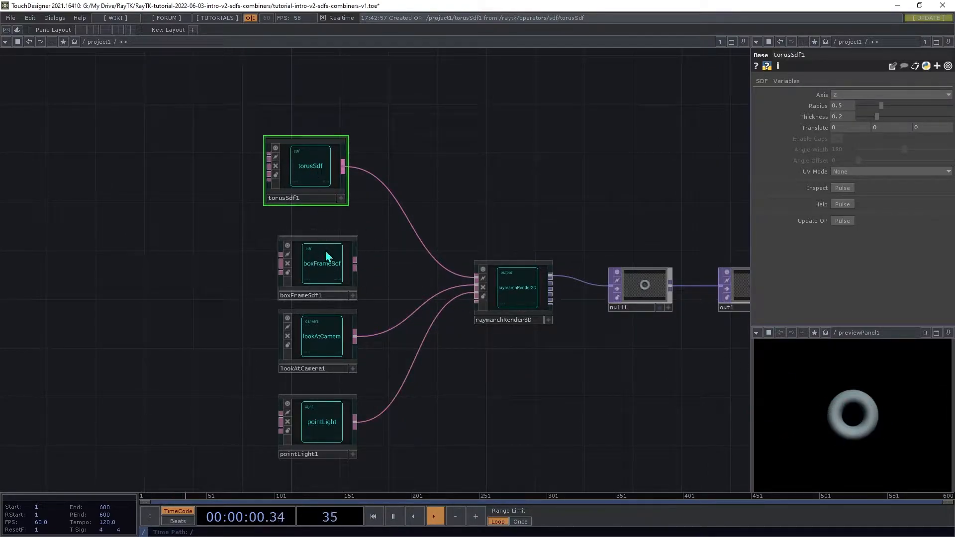
{"action": "left_click", "coordinate": [321, 264]}
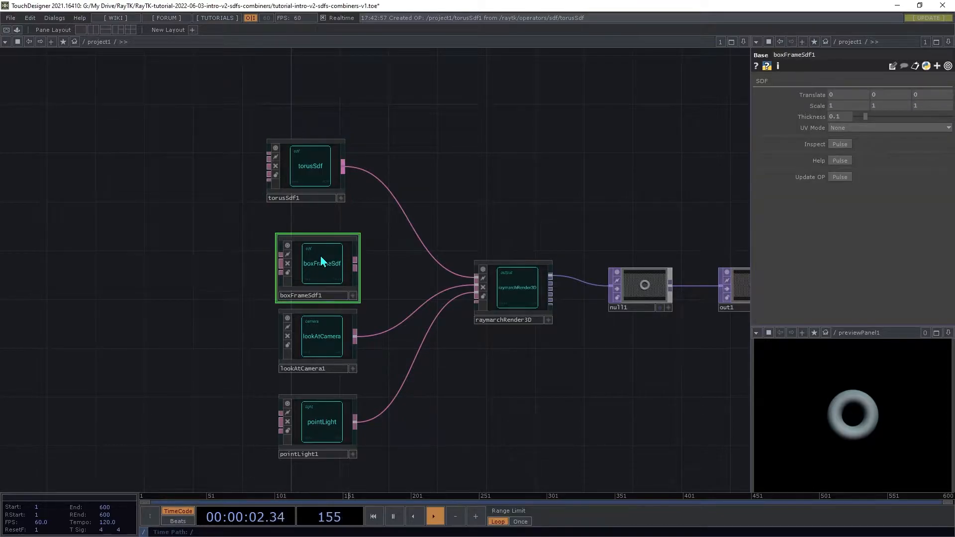
{"action": "key", "text": "Delete"}
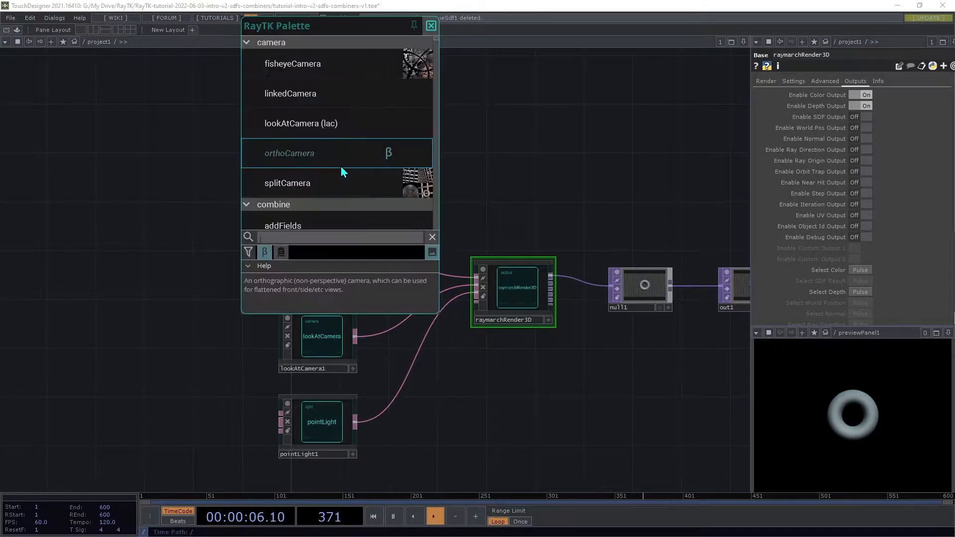
Place helixSdf from a 'hel' palette search, inspect lookAtCamera1, then reopen the distance demo.
{"action": "type", "text": "hel"}
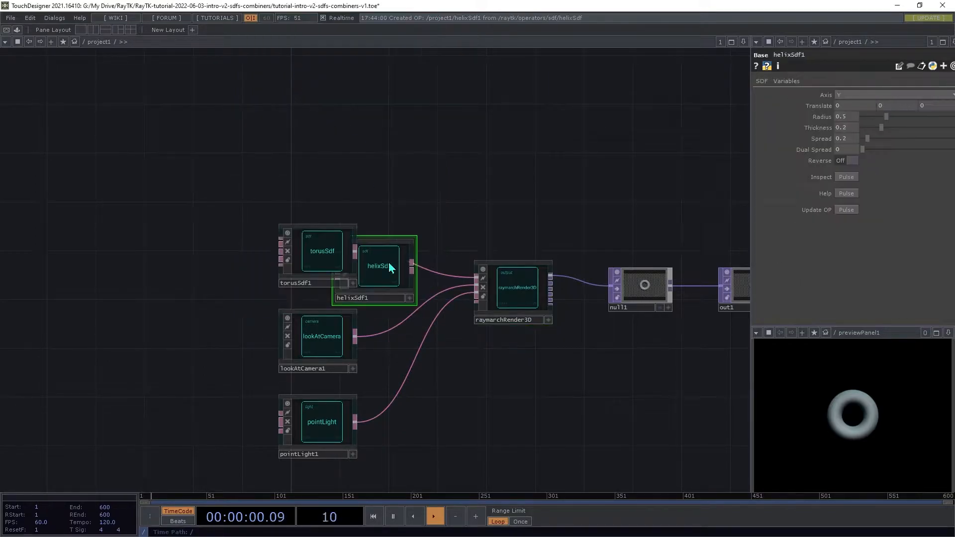
{"action": "left_click_drag", "start_coordinate": [378, 265], "coordinate": [321, 166]}
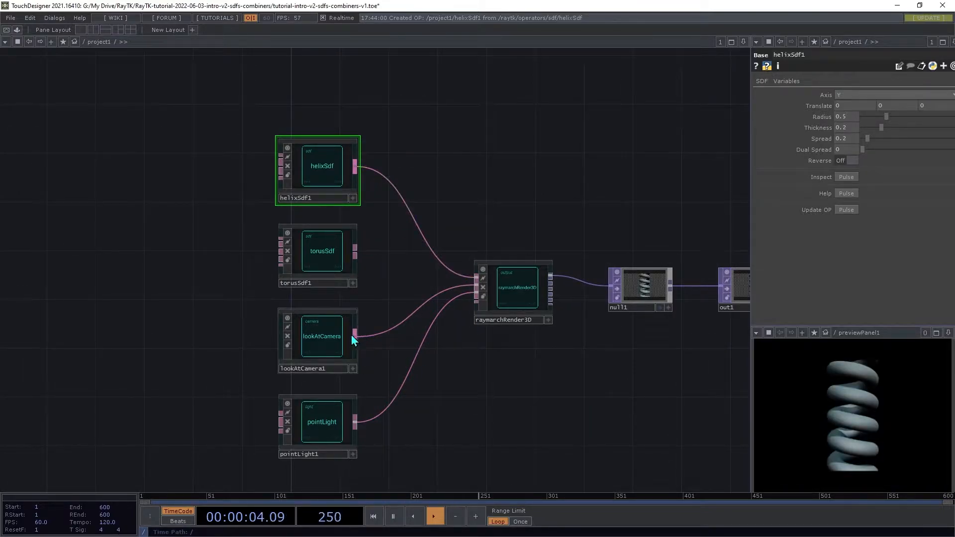
{"action": "left_click", "coordinate": [321, 336]}
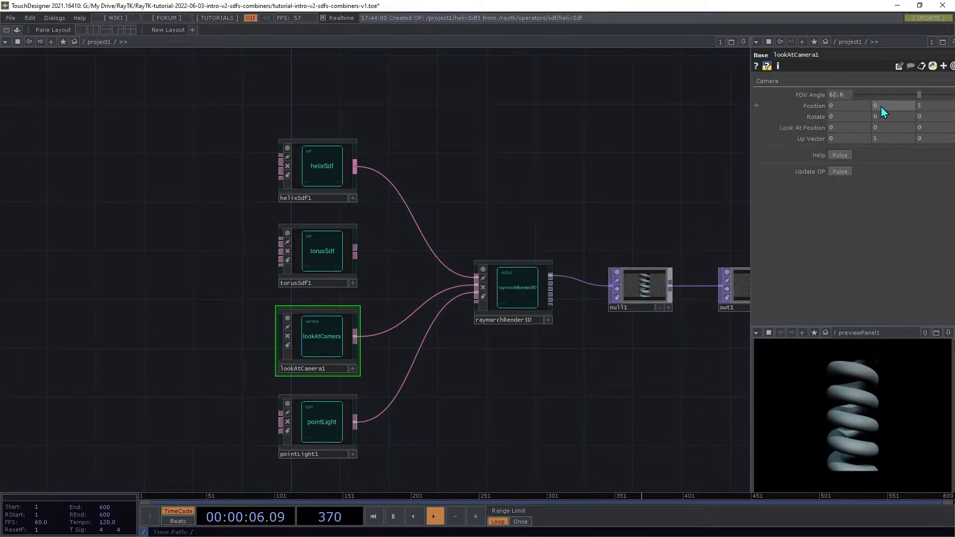
{"action": "left_click_drag", "start_coordinate": [896, 105], "coordinate": [880, 92]}
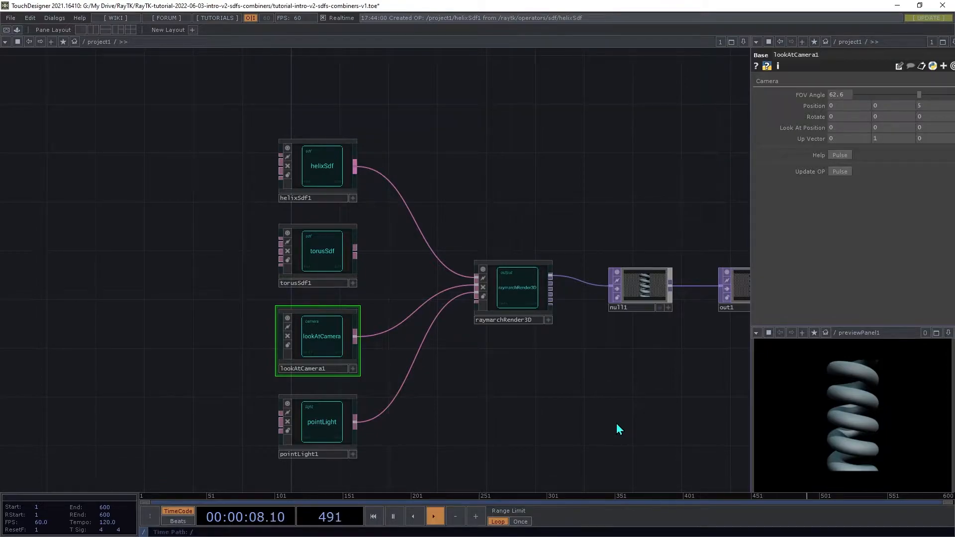
{"action": "left_click", "coordinate": [374, 516]}
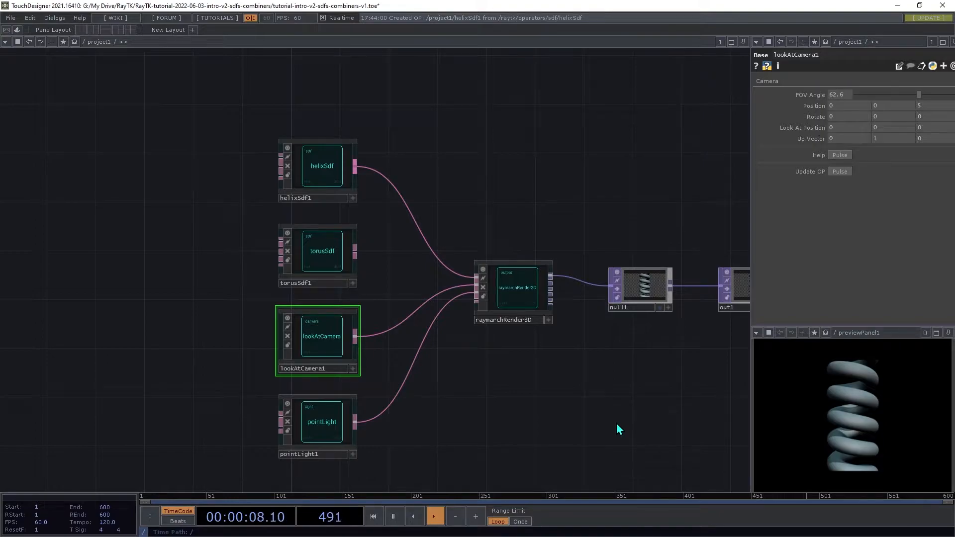
{"action": "left_click", "coordinate": [374, 516]}
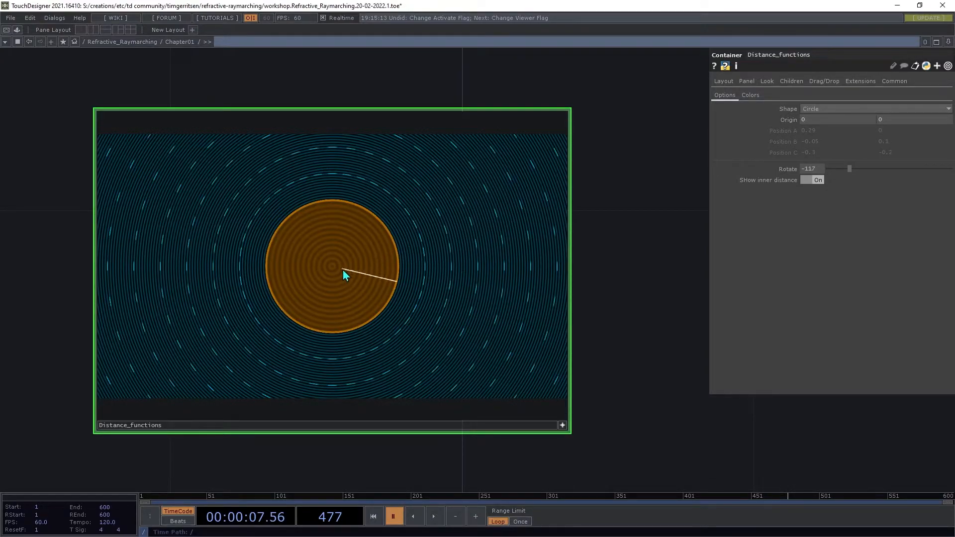
{"action": "mouse_move", "coordinate": [401, 270]}
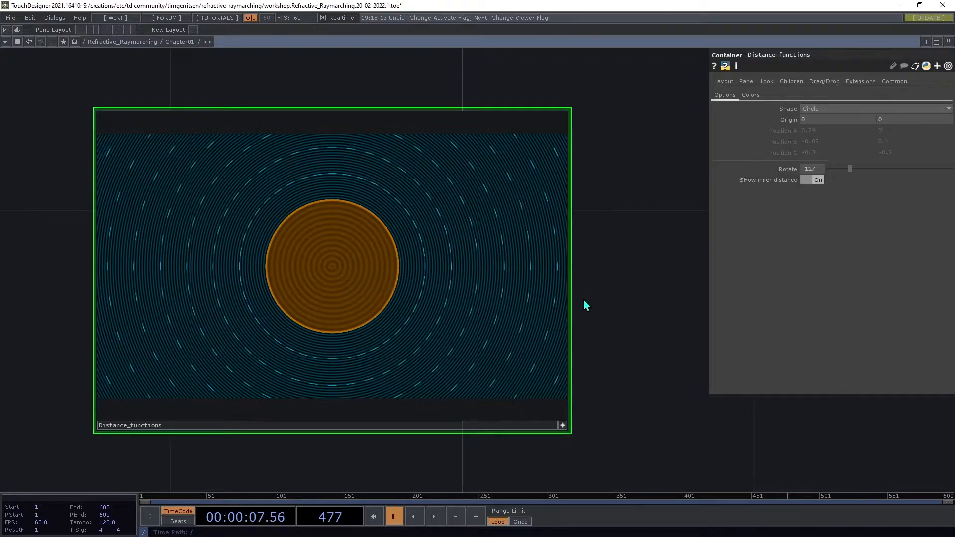
Show circle distances in the viewer, set Shape to Rectangle, and tilt it with Rotate.
{"action": "left_click_drag", "start_coordinate": [395, 238], "coordinate": [496, 181]}
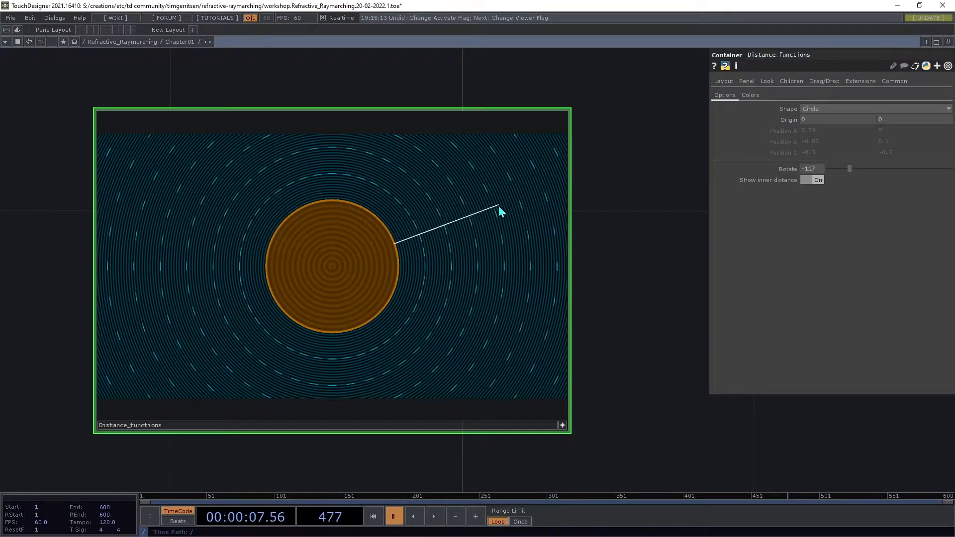
{"action": "left_click_drag", "start_coordinate": [499, 210], "coordinate": [526, 294]}
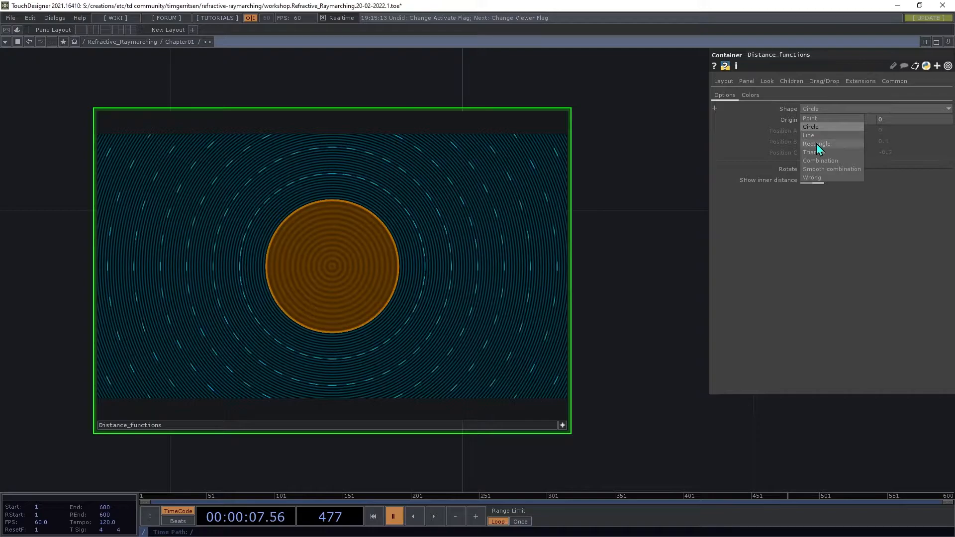
{"action": "left_click", "coordinate": [816, 144]}
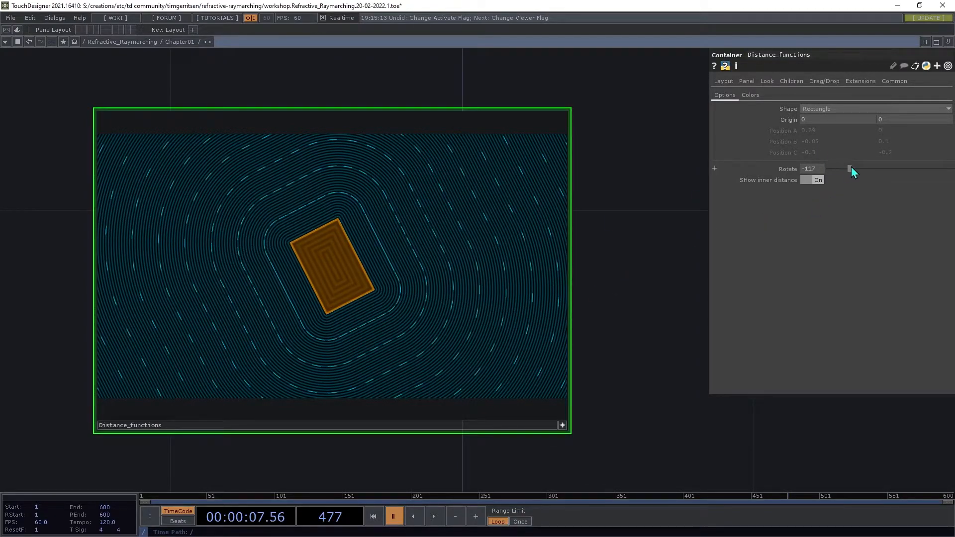
{"action": "left_click_drag", "start_coordinate": [850, 169], "coordinate": [890, 169]}
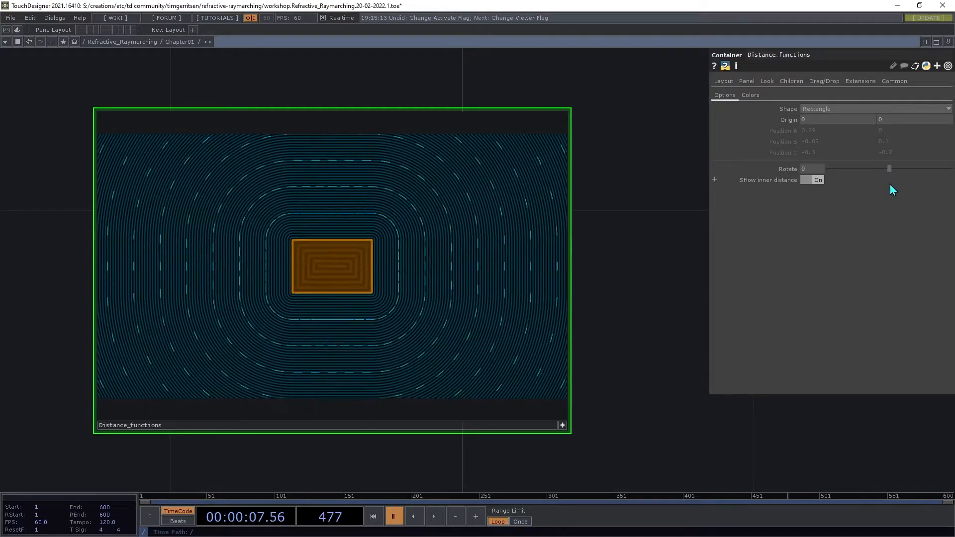
{"action": "left_click_drag", "start_coordinate": [889, 169], "coordinate": [870, 168]}
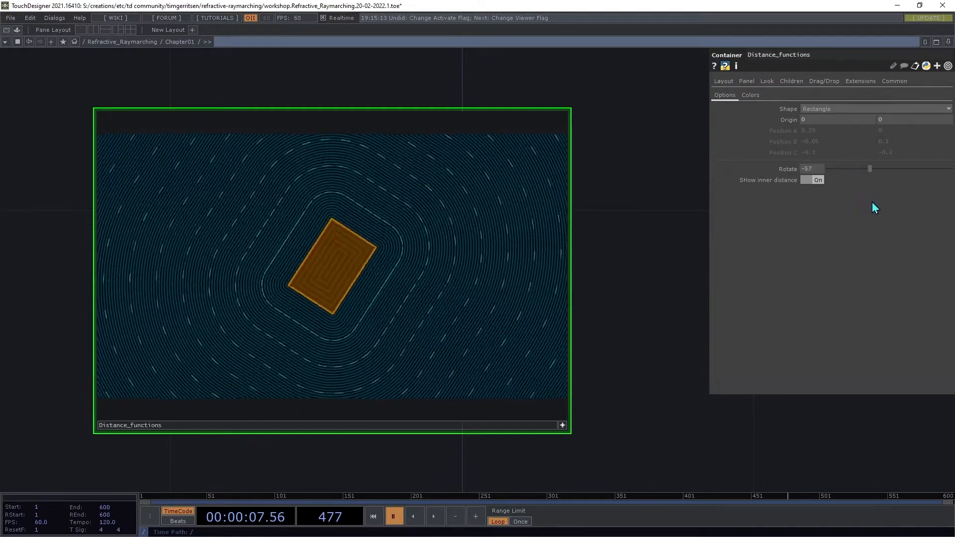
{"action": "left_click_drag", "start_coordinate": [870, 169], "coordinate": [888, 169]}
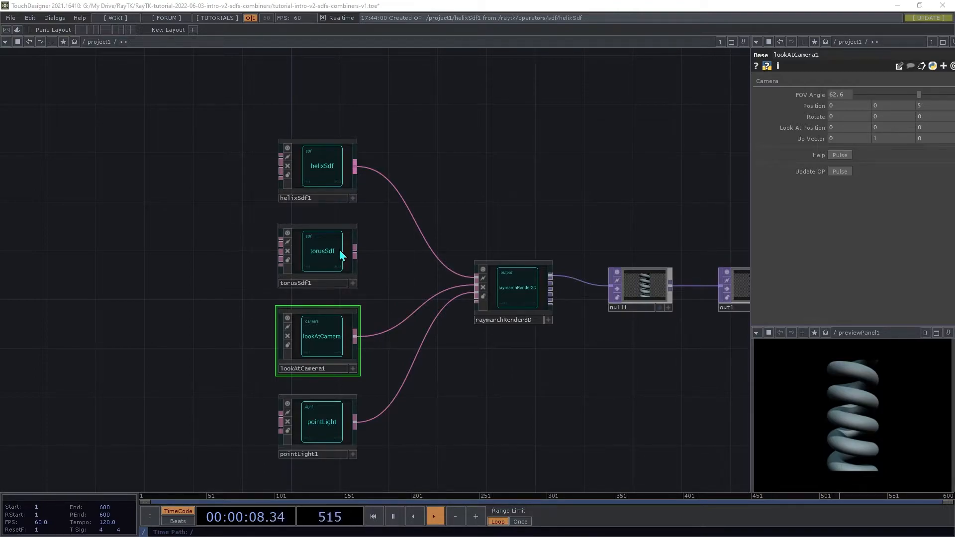
Switch back to the RayTK tutorial network and click near torusSdf1's output.
{"action": "left_click", "coordinate": [372, 516]}
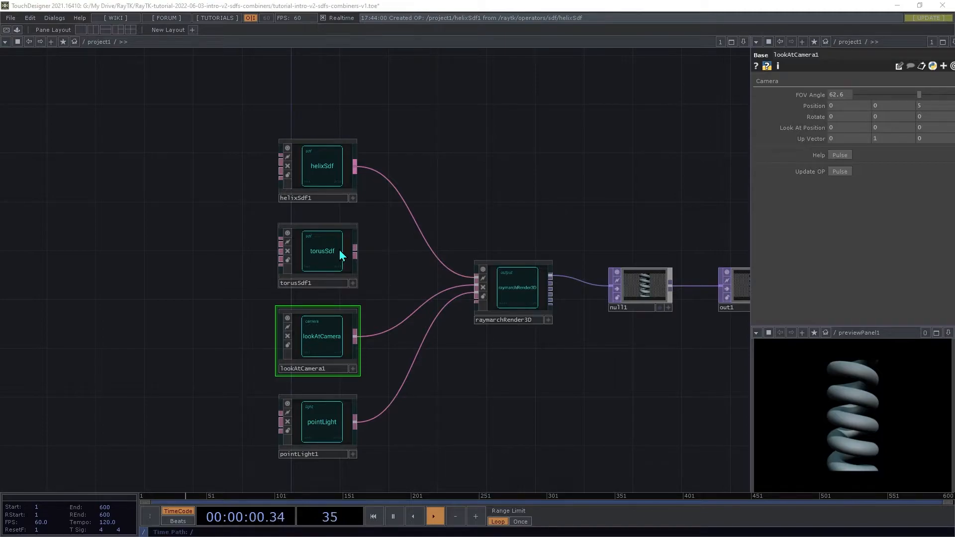
{"action": "left_click", "coordinate": [317, 170]}
{"action": "type", "text": "spheresdf"}
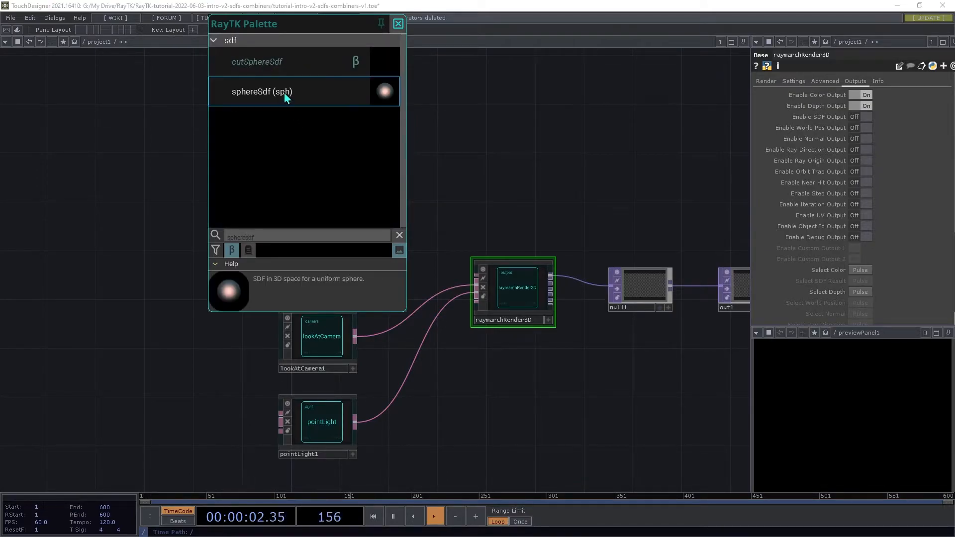
Add sphereSdf and boxSdf, offset the sphere in X with radius 0.7, then select the box.
{"action": "left_click", "coordinate": [262, 91]}
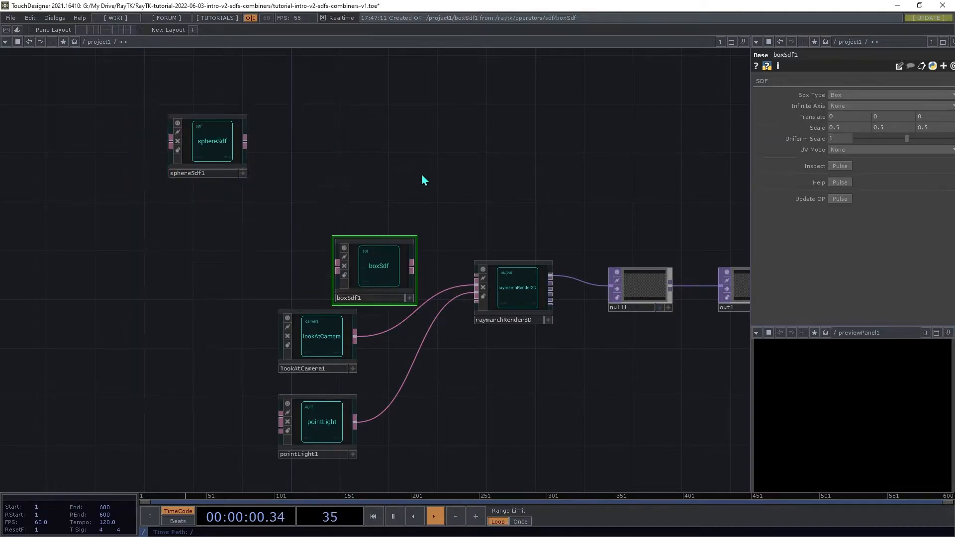
{"action": "left_click", "coordinate": [212, 141]}
{"action": "type", "text": "-.7"}
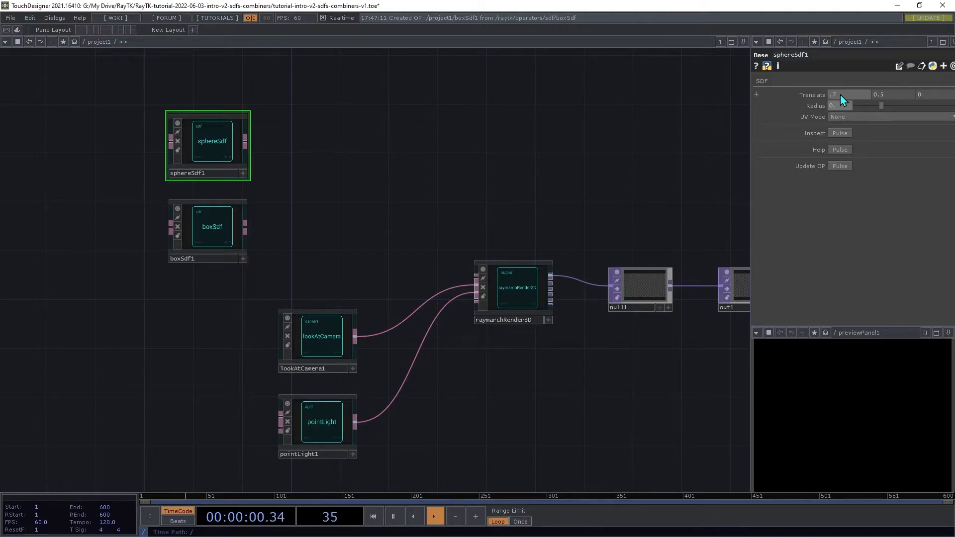
{"action": "left_click", "coordinate": [434, 516]}
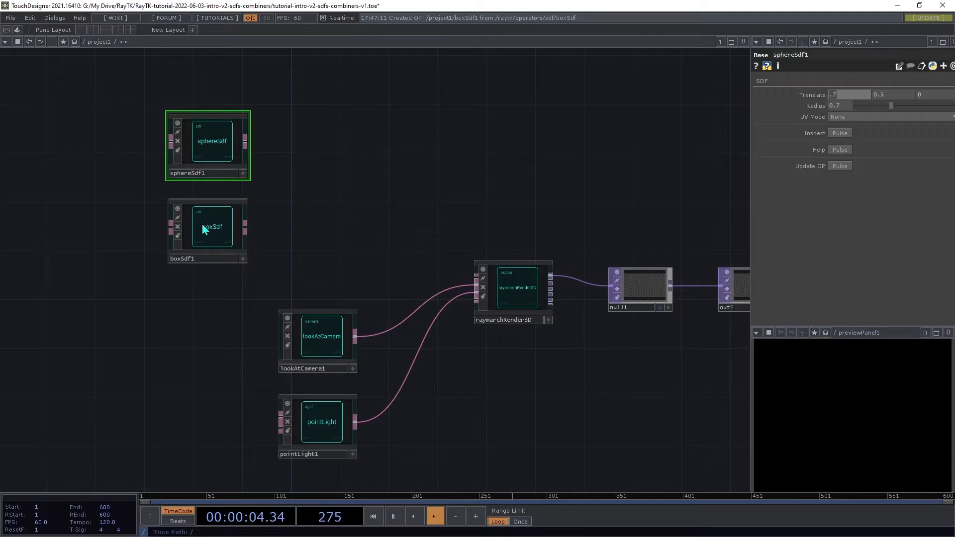
{"action": "left_click", "coordinate": [212, 227]}
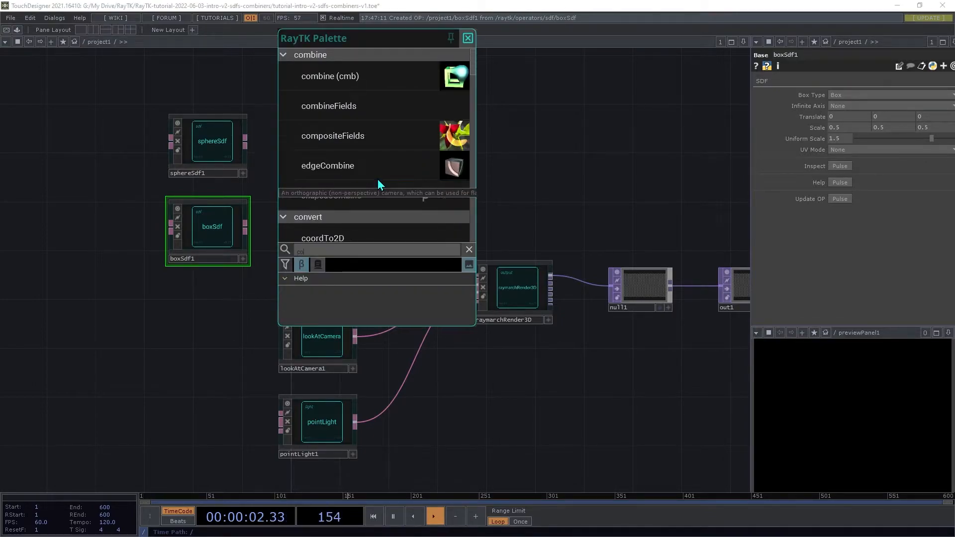
Search the RayTK palette for 'comb' to list the combine operators.
{"action": "type", "text": "comb"}
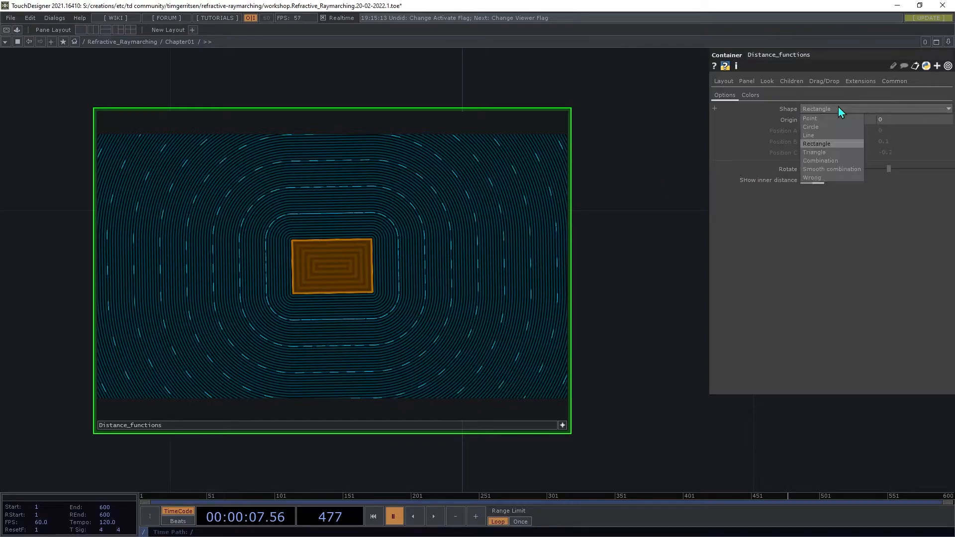
Set the Distance_functions Shape parameter to Combination.
{"action": "left_click", "coordinate": [820, 160]}
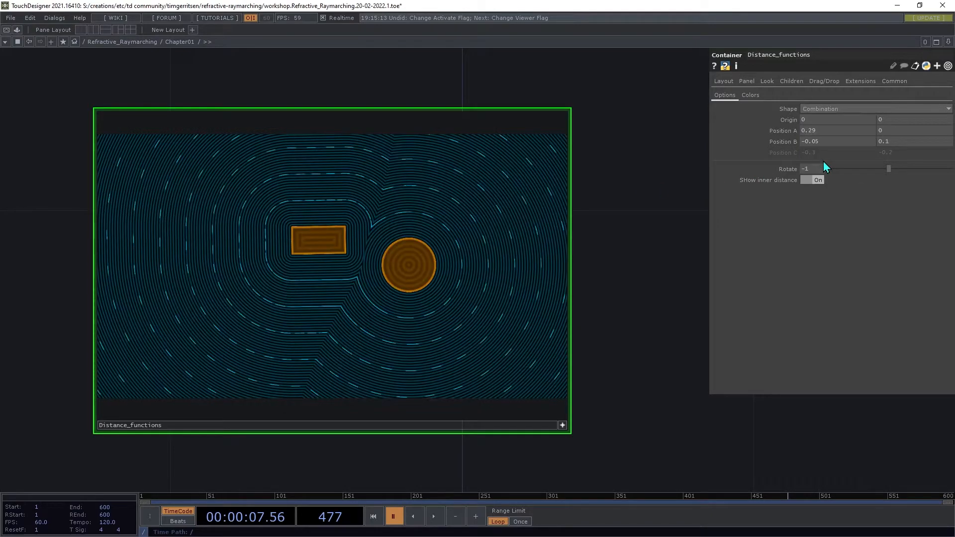
{"action": "mouse_move", "coordinate": [420, 271]}
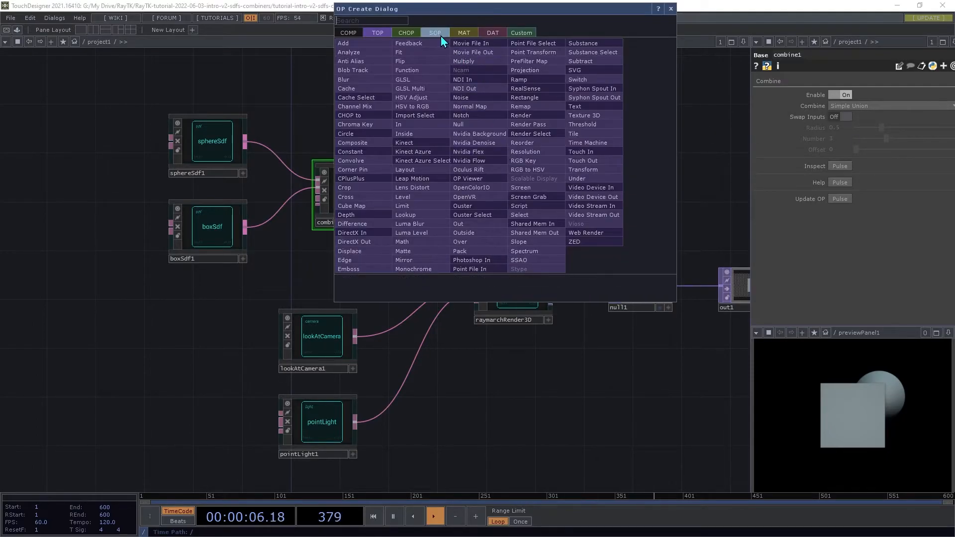
{"action": "type", "text": "b"}
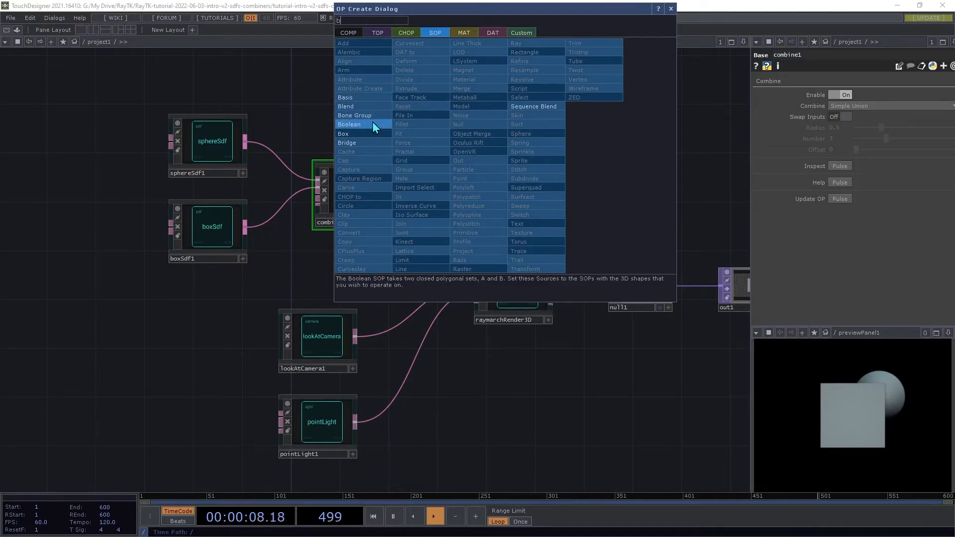
{"action": "left_click", "coordinate": [350, 125]}
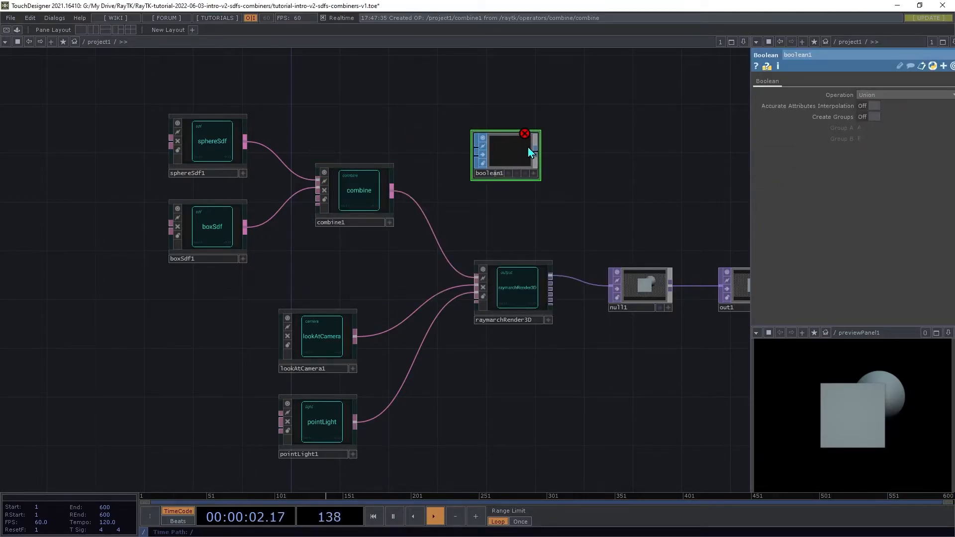
{"action": "left_click", "coordinate": [526, 134]}
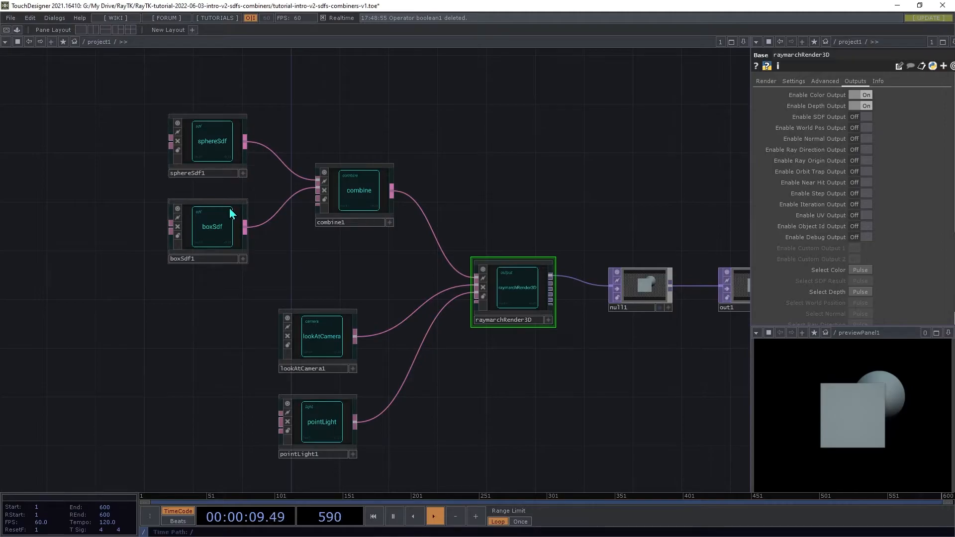
{"action": "left_click", "coordinate": [358, 190]}
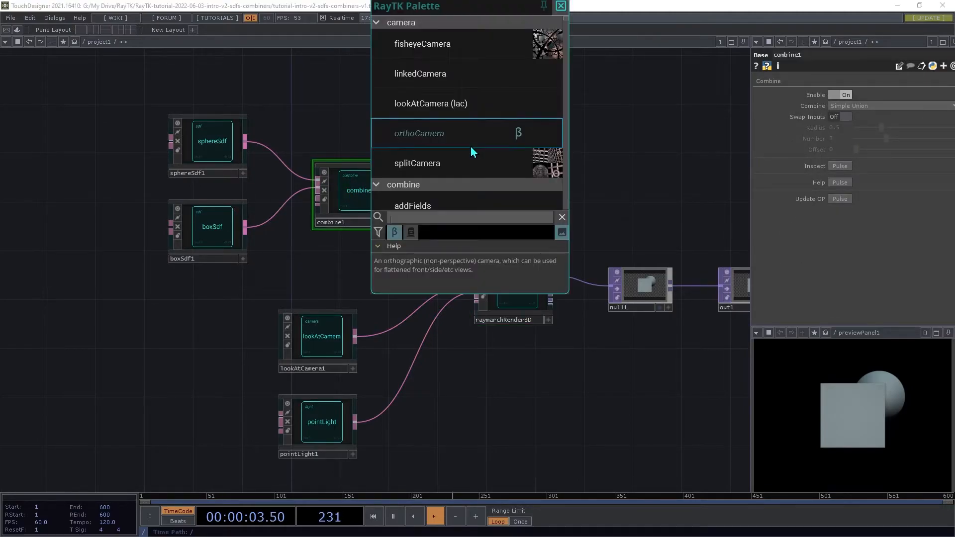
{"action": "left_click", "coordinate": [559, 5]}
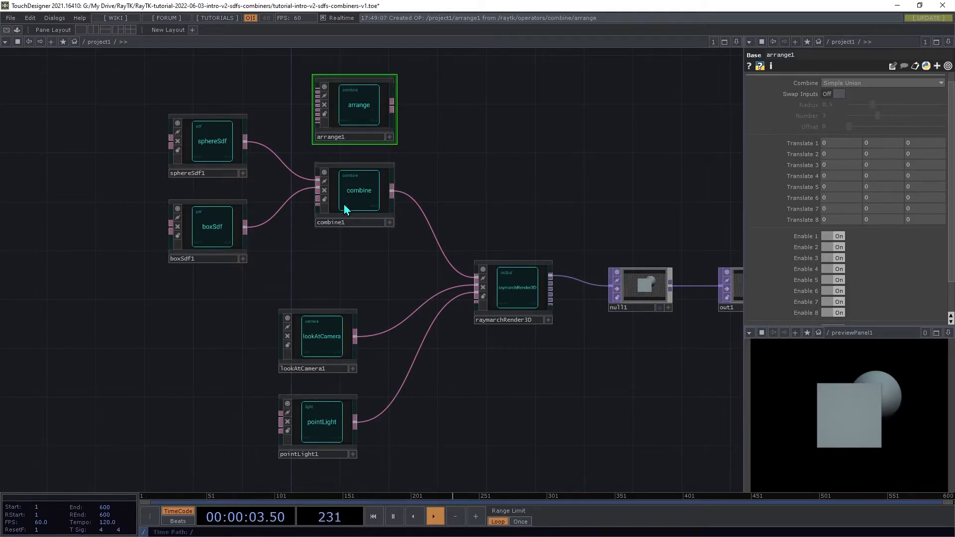
{"action": "left_click", "coordinate": [359, 190]}
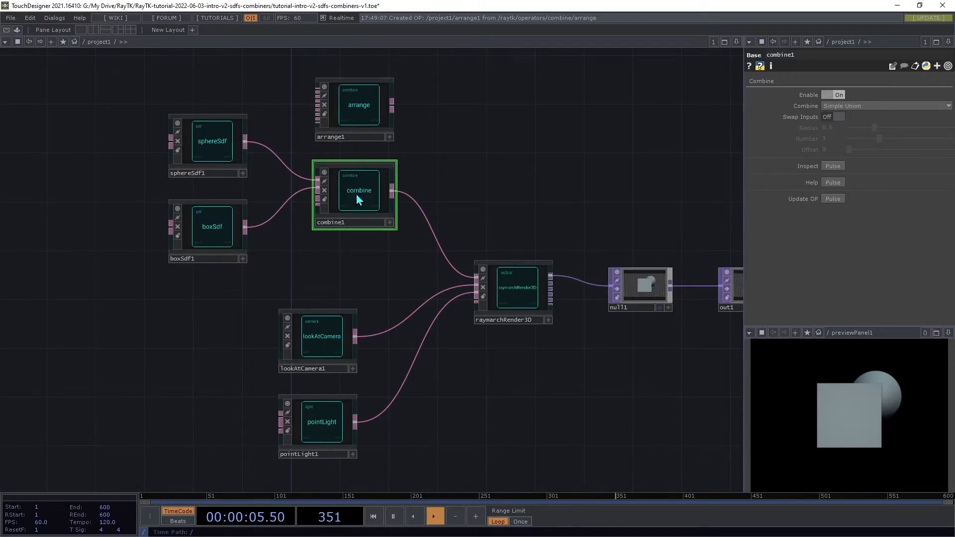
{"action": "left_click", "coordinate": [358, 105]}
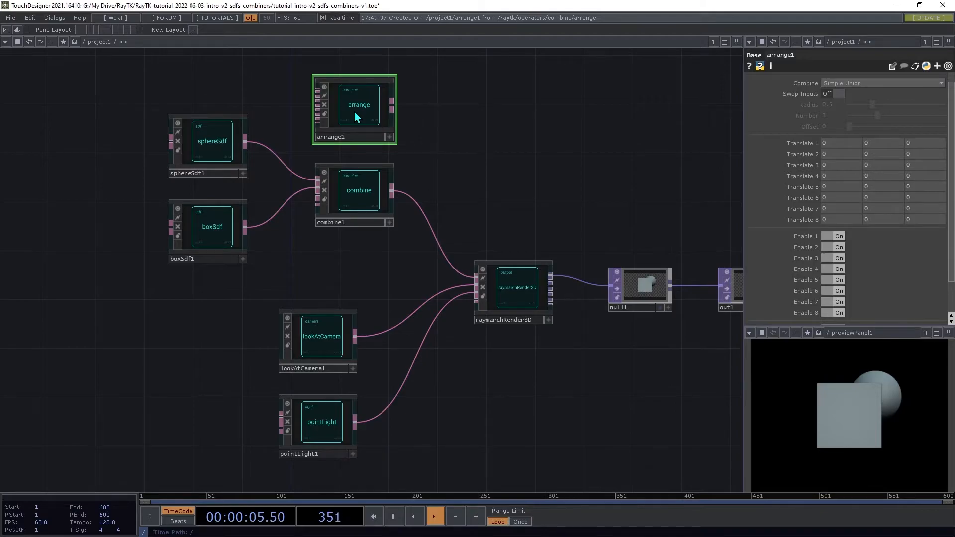
{"action": "key", "text": "Delete"}
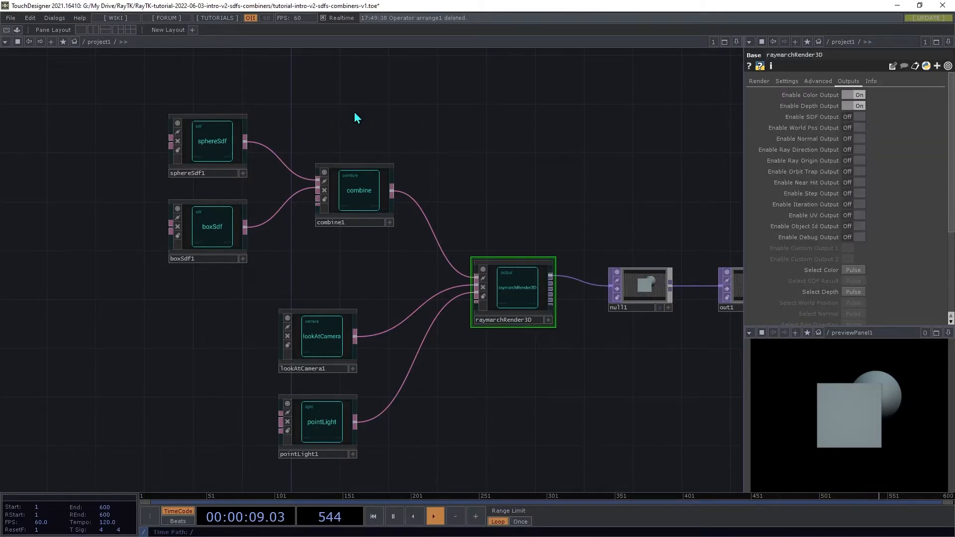
Switch combine1 from Simple Union to Simple Intersect, then to Simple Difference.
{"action": "left_click", "coordinate": [359, 190]}
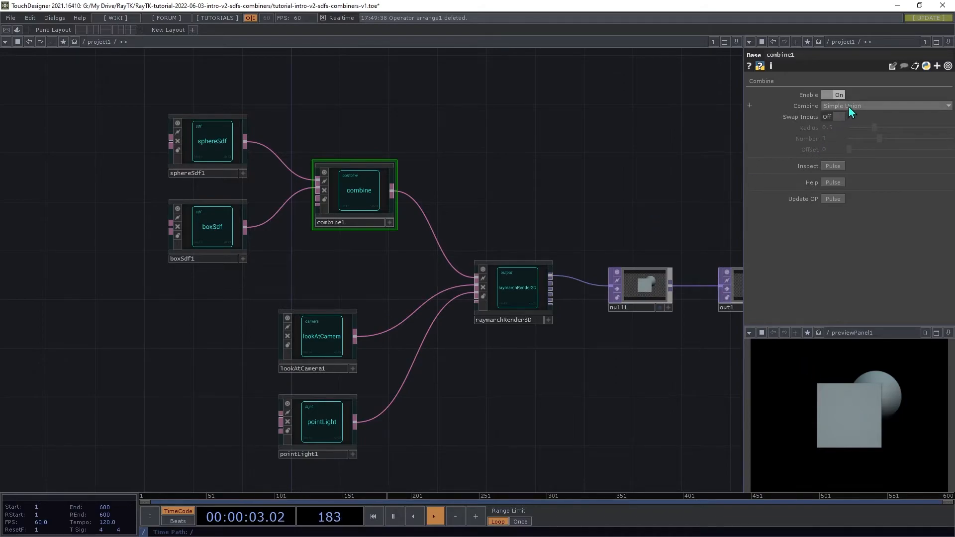
{"action": "left_click", "coordinate": [884, 106]}
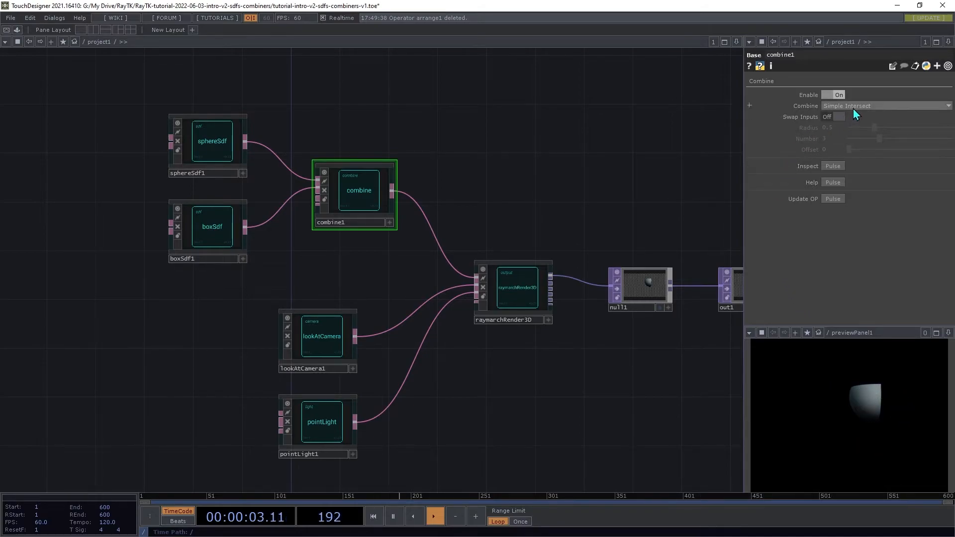
{"action": "left_click", "coordinate": [884, 105]}
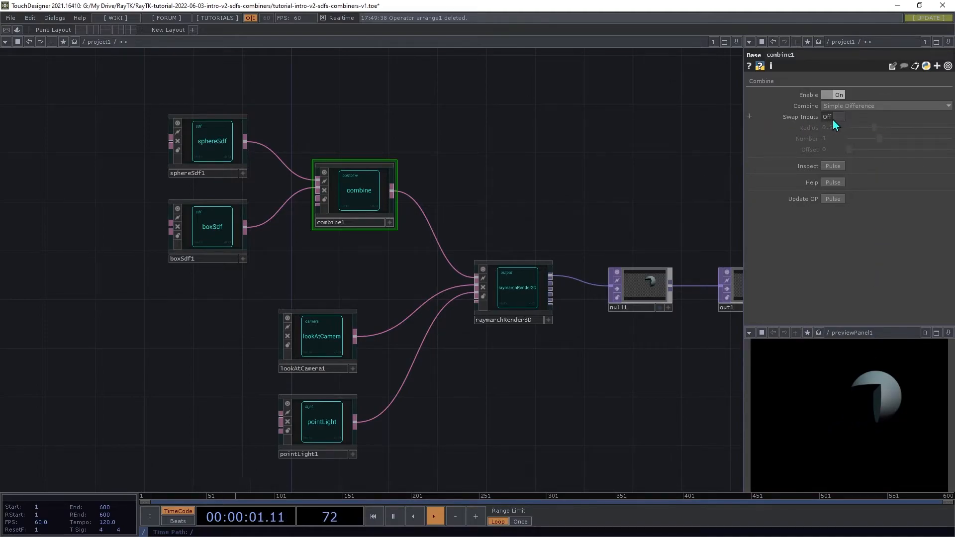
{"action": "left_click", "coordinate": [321, 336]}
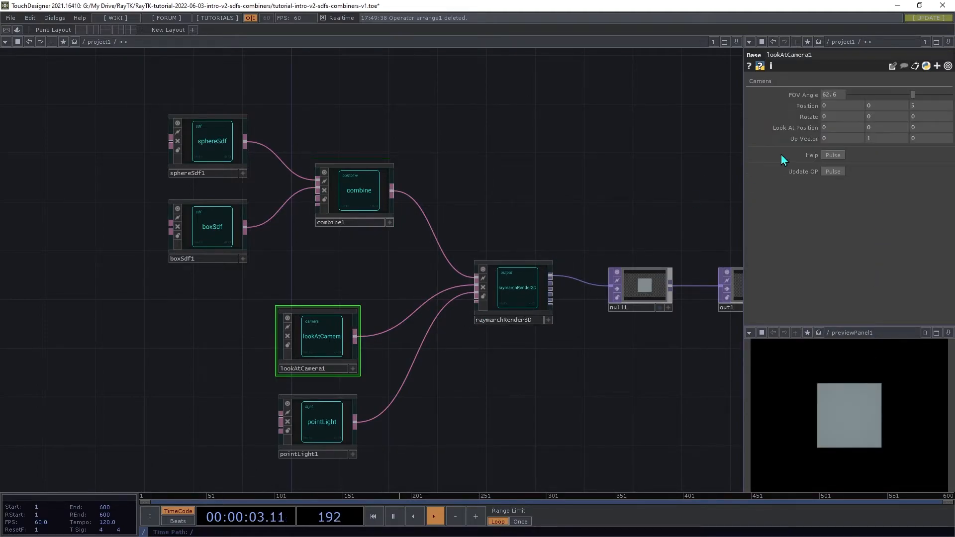
Nudge lookAtCamera1's Position X to about 0.4 for a slightly angled view.
{"action": "left_click_drag", "start_coordinate": [846, 106], "coordinate": [844, 90]}
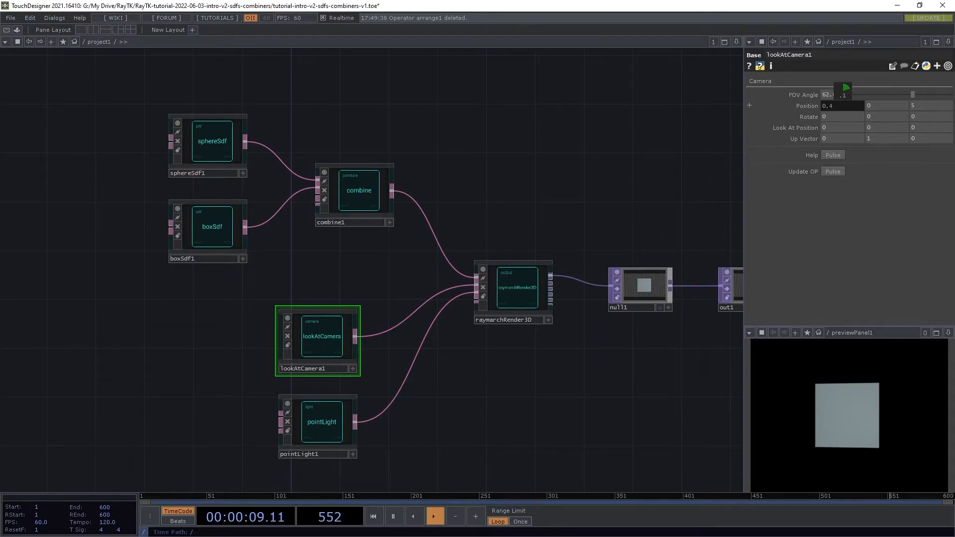
{"action": "left_click", "coordinate": [358, 190]}
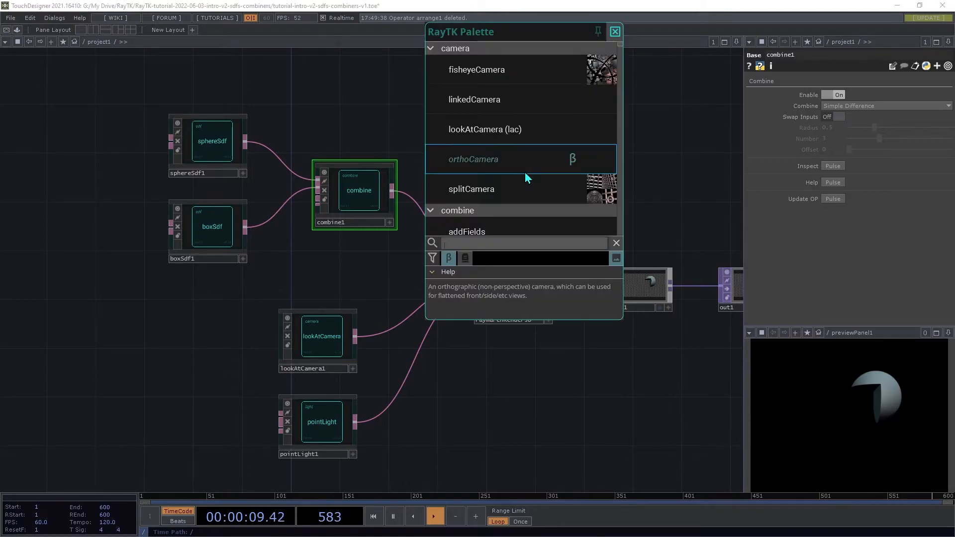
{"action": "type", "text": "simpl"}
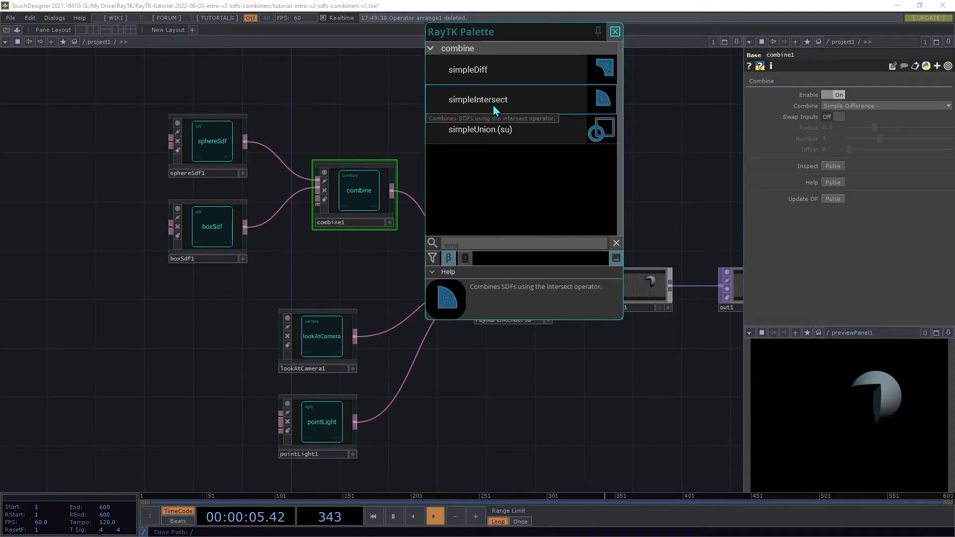
{"action": "mouse_move", "coordinate": [510, 81]}
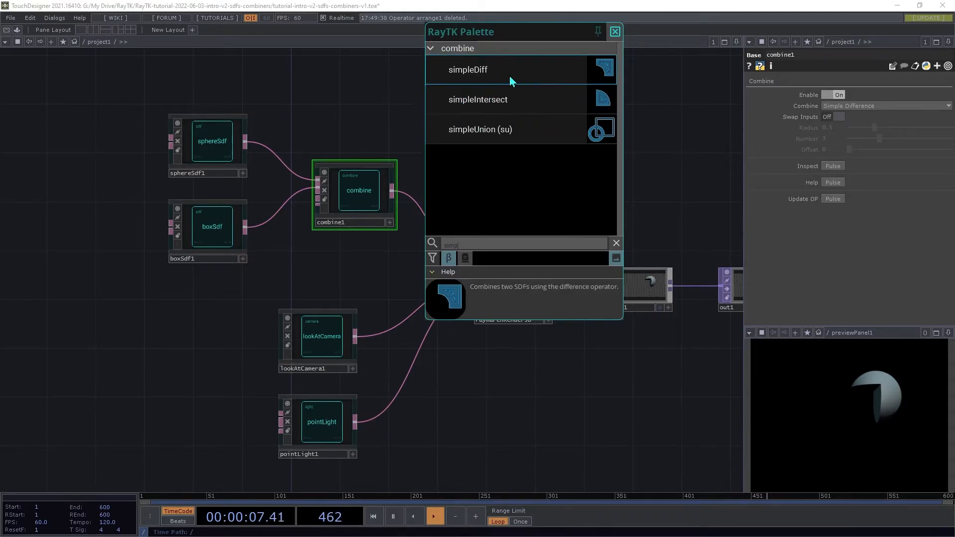
{"action": "mouse_move", "coordinate": [553, 130]}
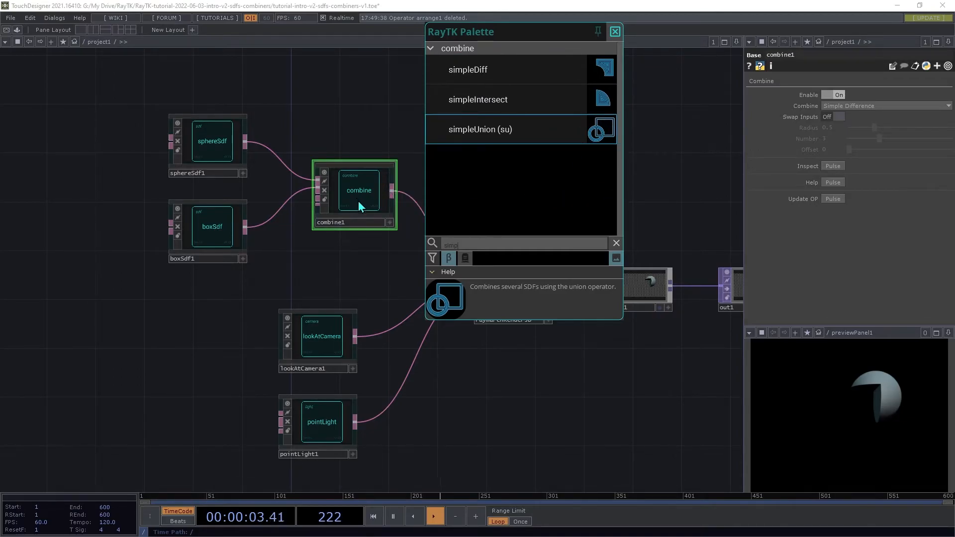
{"action": "left_click", "coordinate": [615, 31]}
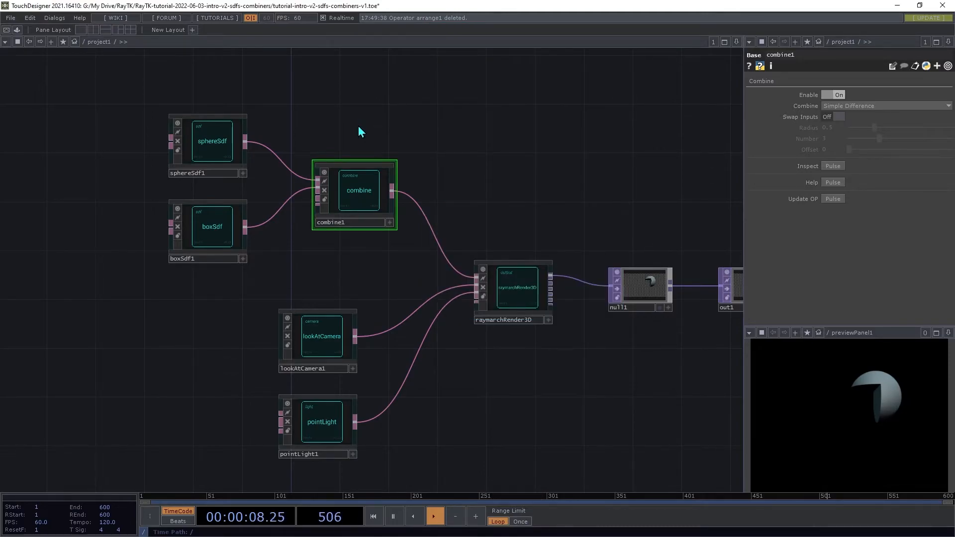
Switch combine1 to Smooth Union and shrink its blend radius.
{"action": "left_click", "coordinate": [884, 106]}
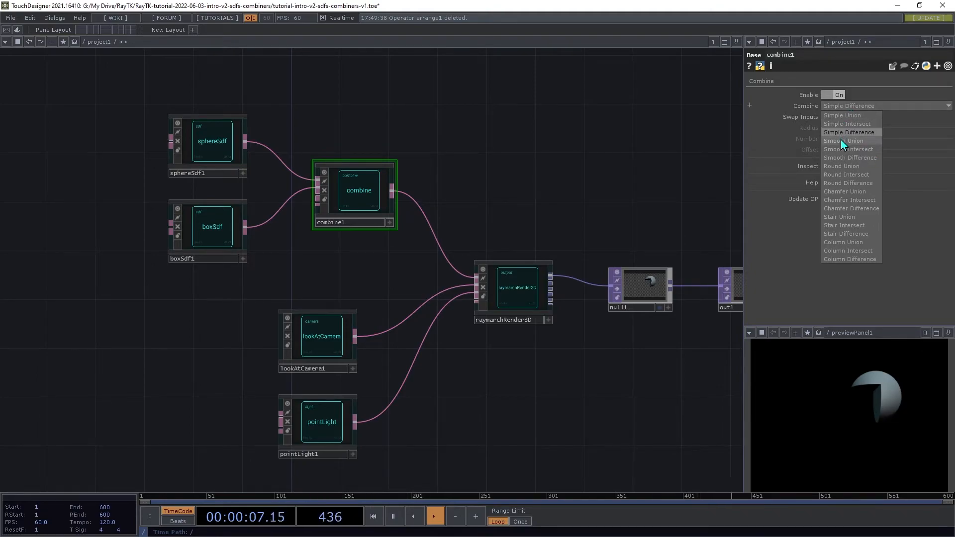
{"action": "left_click", "coordinate": [844, 141]}
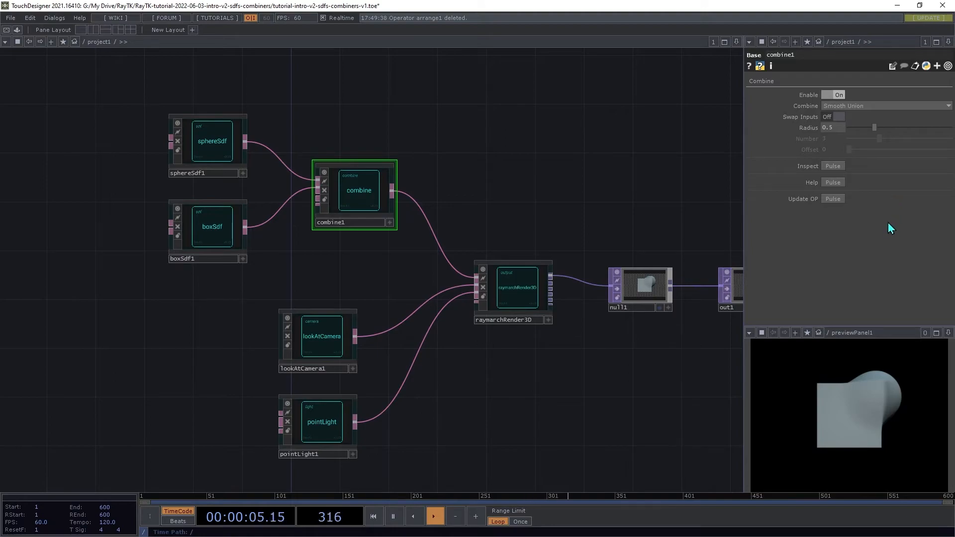
{"action": "left_click_drag", "start_coordinate": [875, 127], "coordinate": [862, 128]}
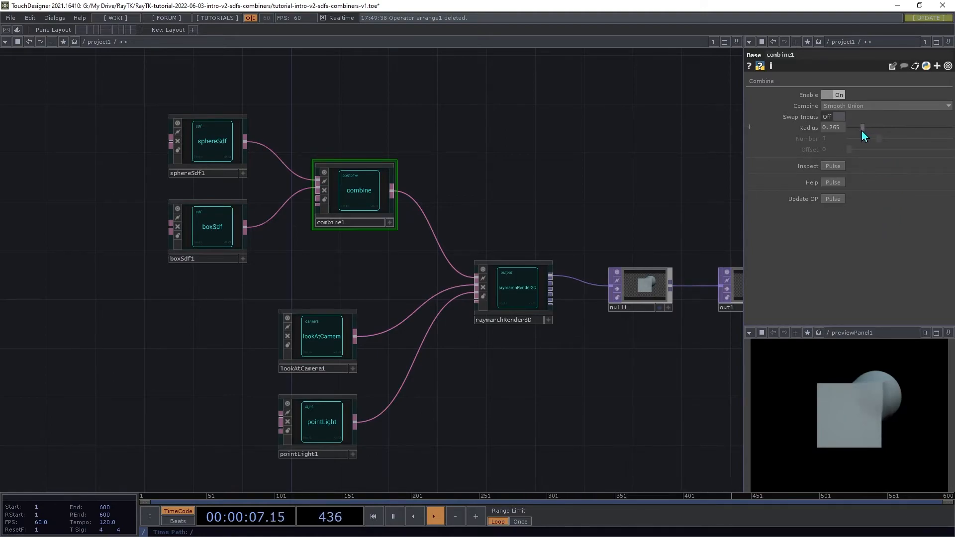
{"action": "left_click_drag", "start_coordinate": [862, 127], "coordinate": [861, 127]}
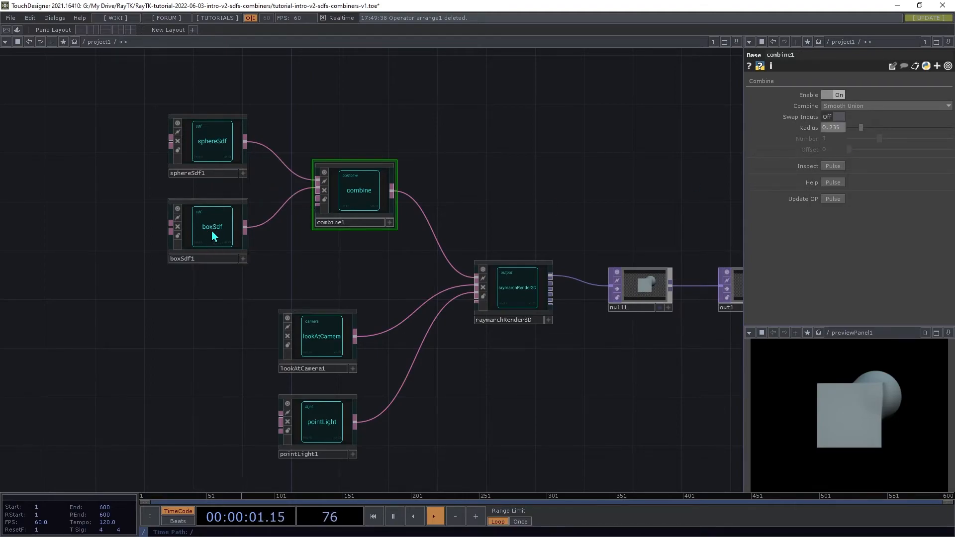
Reselect combine1, raise the radius to about 0.225, then return it to 0.
{"action": "left_click", "coordinate": [211, 141]}
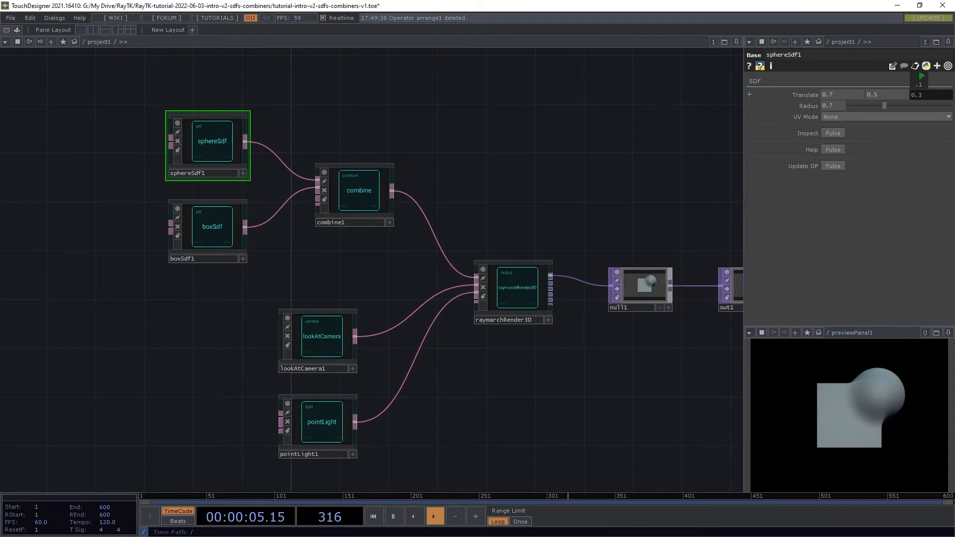
{"action": "left_click", "coordinate": [358, 190]}
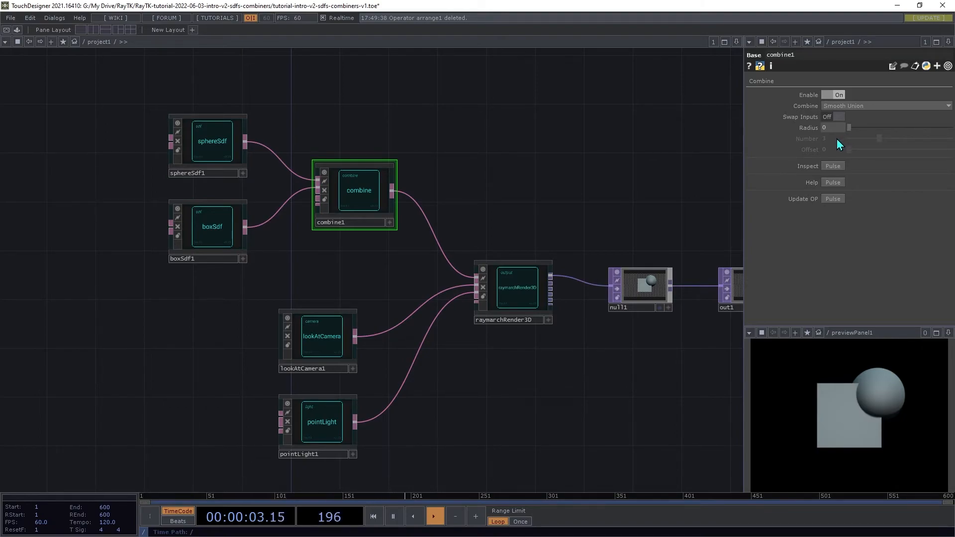
{"action": "left_click_drag", "start_coordinate": [848, 127], "coordinate": [859, 127]}
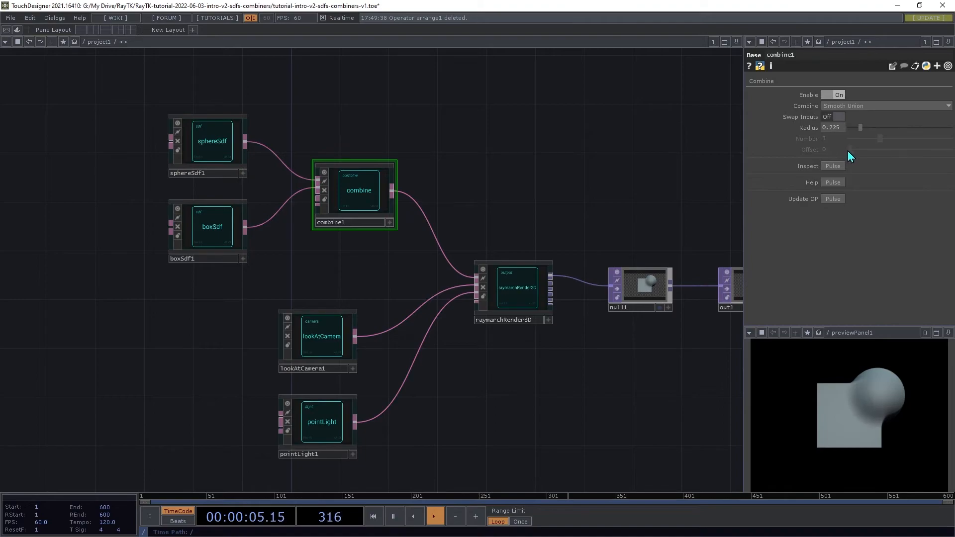
{"action": "left_click_drag", "start_coordinate": [860, 128], "coordinate": [853, 128]}
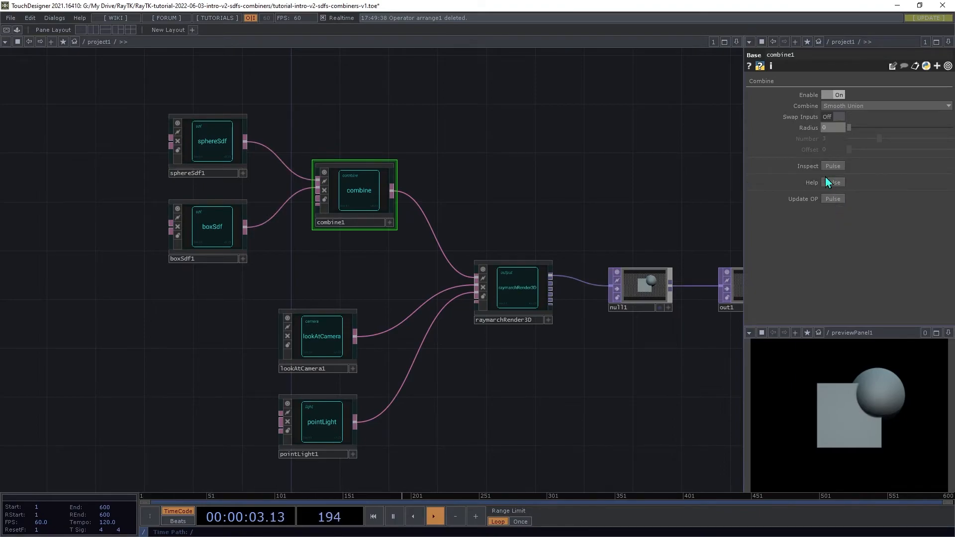
Try Smooth Intersect on the combine with a 0.49 blend radius.
{"action": "left_click", "coordinate": [885, 106]}
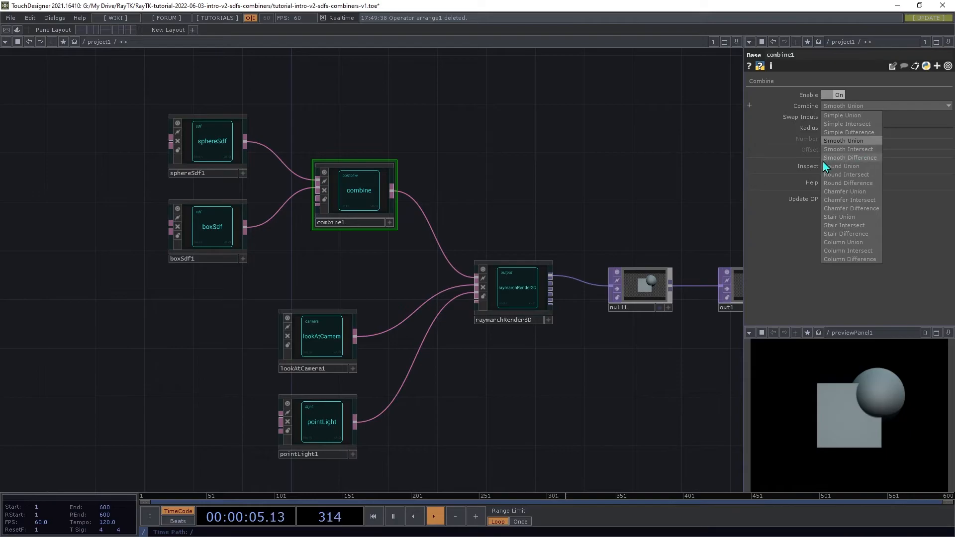
{"action": "left_click", "coordinate": [848, 149]}
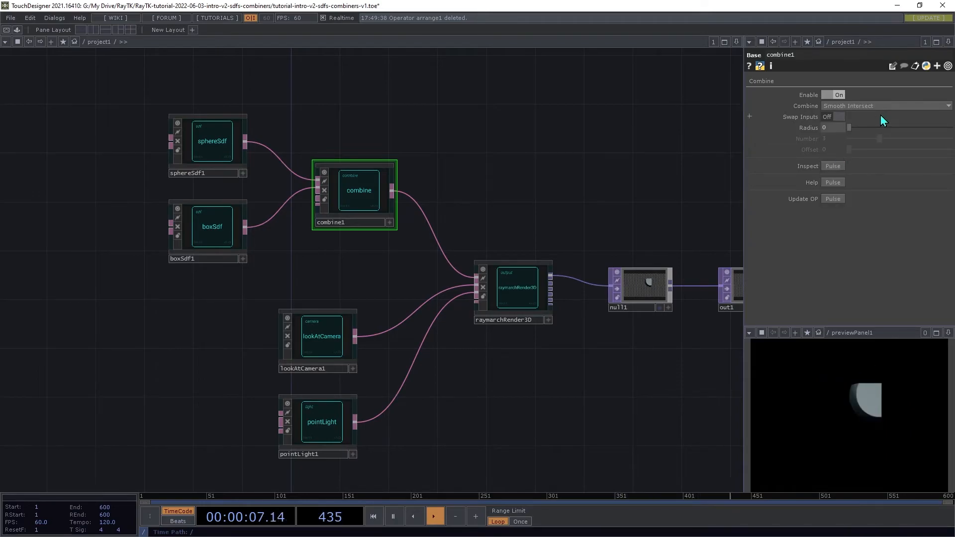
{"action": "left_click_drag", "start_coordinate": [848, 127], "coordinate": [876, 128]}
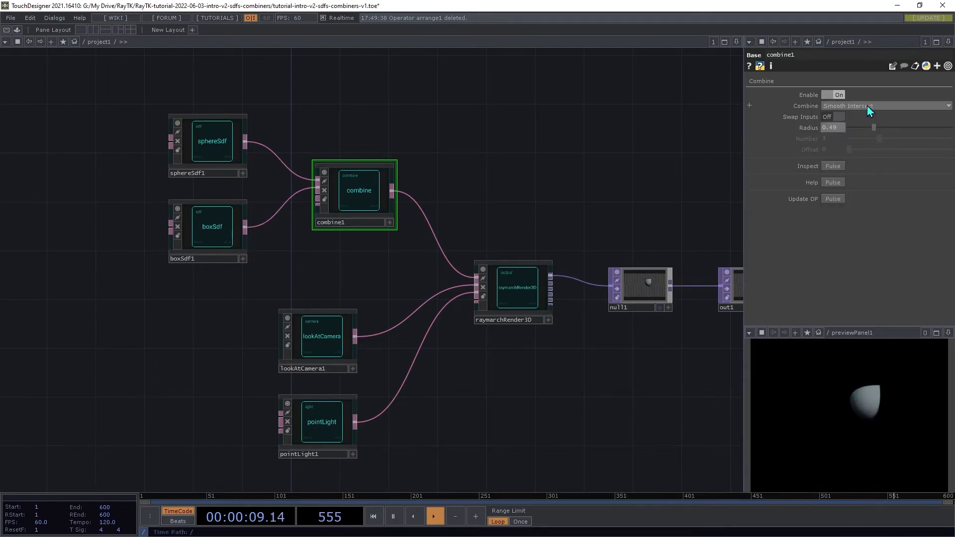
Switch to Smooth Difference and compare radii between 0.147 and 0.578.
{"action": "left_click", "coordinate": [884, 106]}
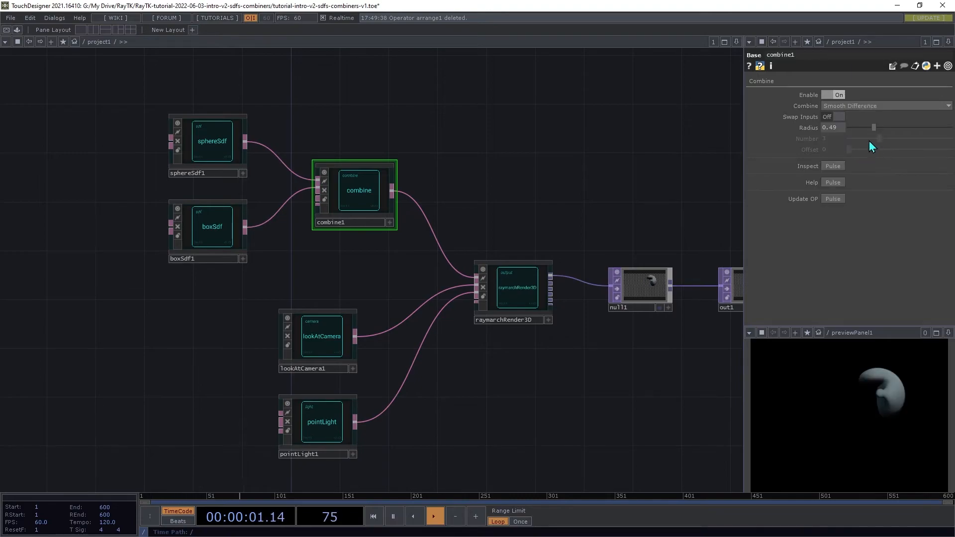
{"action": "left_click_drag", "start_coordinate": [876, 128], "coordinate": [849, 127]}
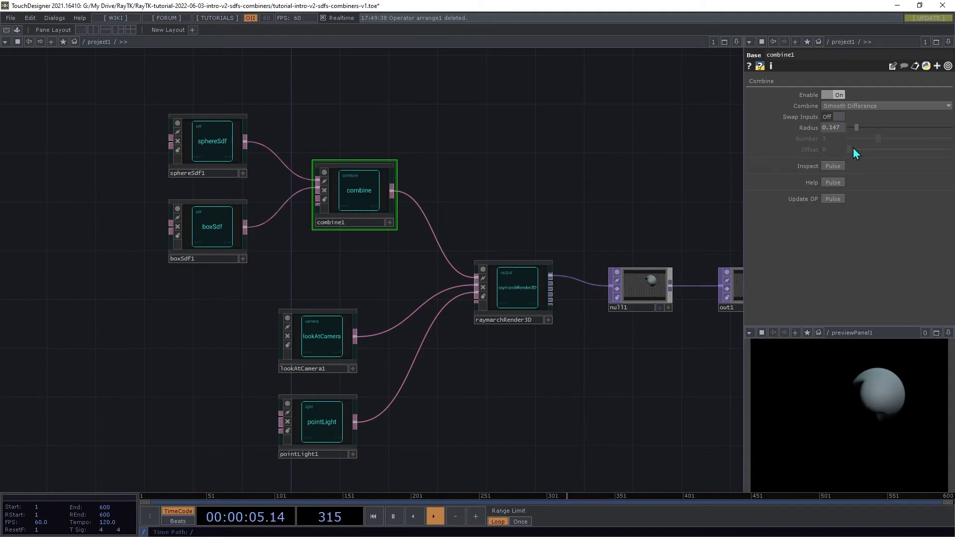
{"action": "left_click_drag", "start_coordinate": [855, 127], "coordinate": [877, 128]}
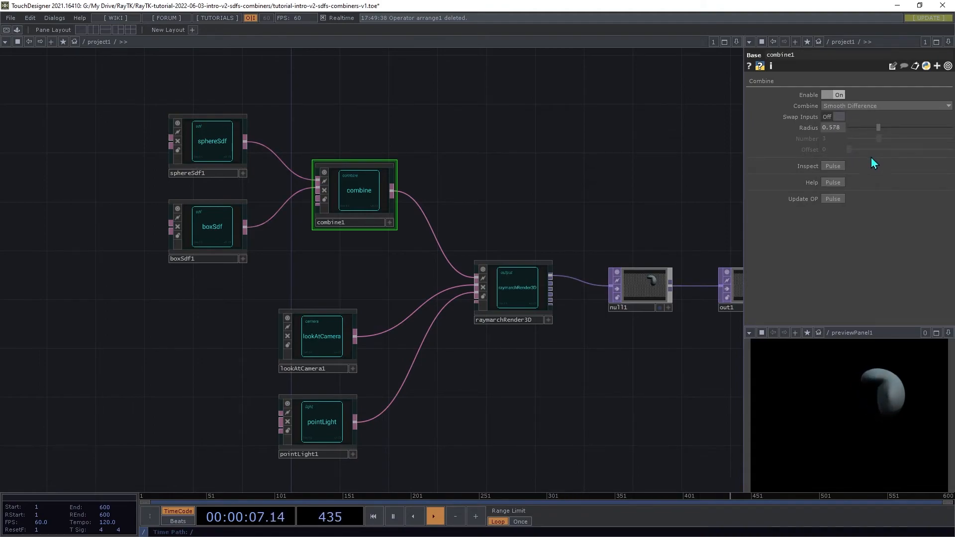
{"action": "left_click", "coordinate": [883, 105]}
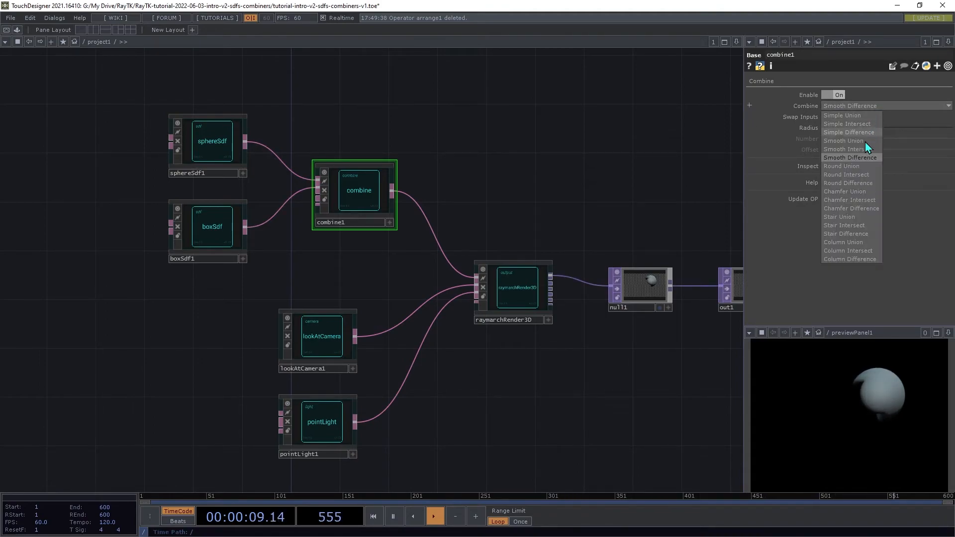
Set the combine to Round Union, trying radii 0.294 and 0.118 before 0.167.
{"action": "left_click", "coordinate": [842, 166]}
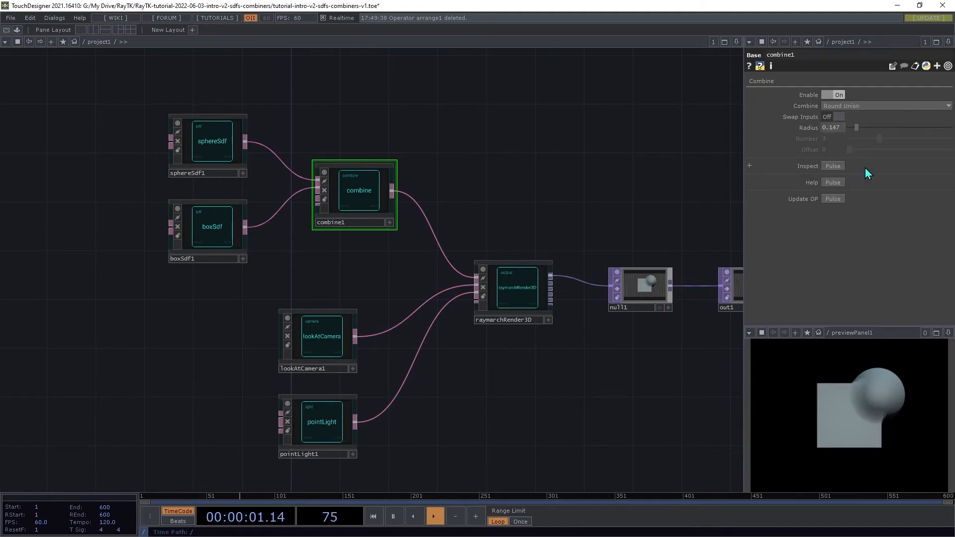
{"action": "left_click_drag", "start_coordinate": [855, 128], "coordinate": [865, 127]}
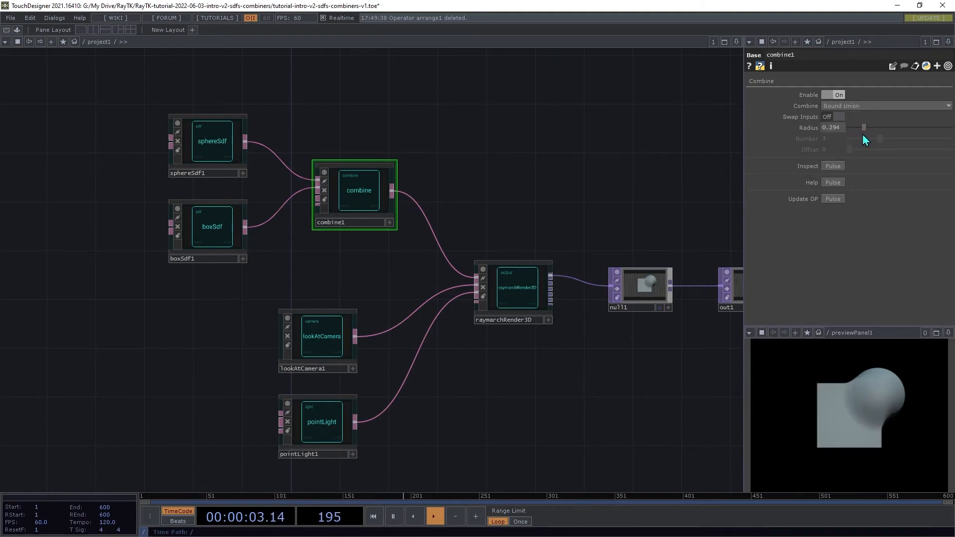
{"action": "left_click_drag", "start_coordinate": [863, 128], "coordinate": [855, 127]}
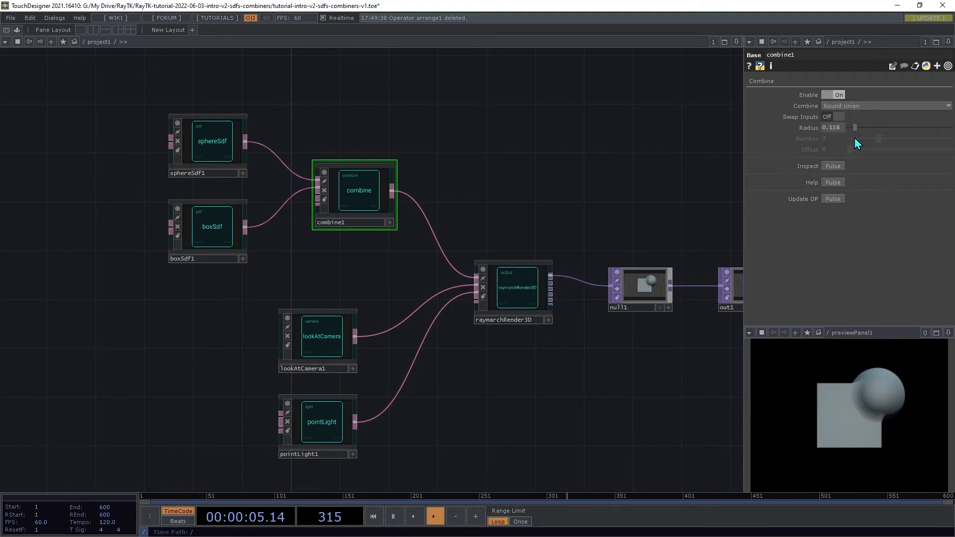
{"action": "left_click_drag", "start_coordinate": [854, 127], "coordinate": [858, 127]}
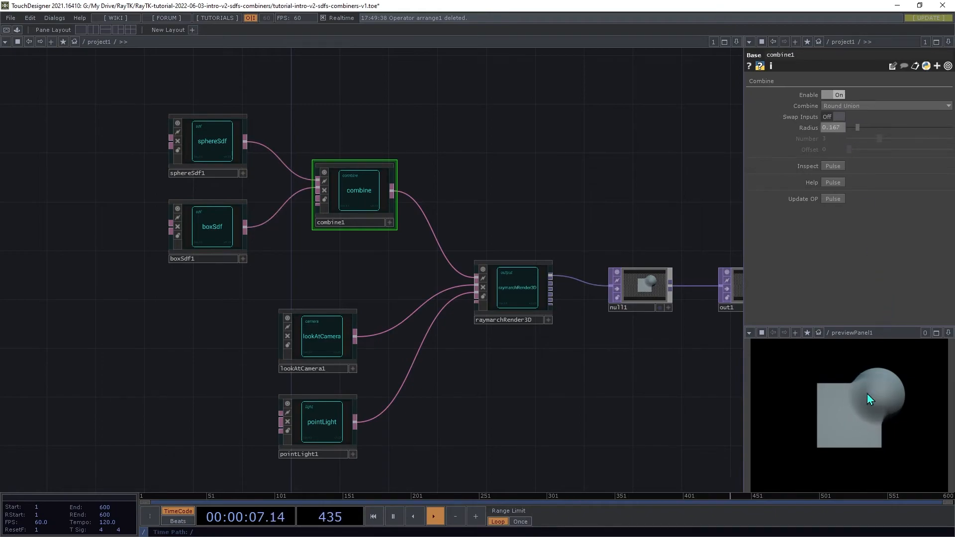
{"action": "left_click", "coordinate": [884, 105]}
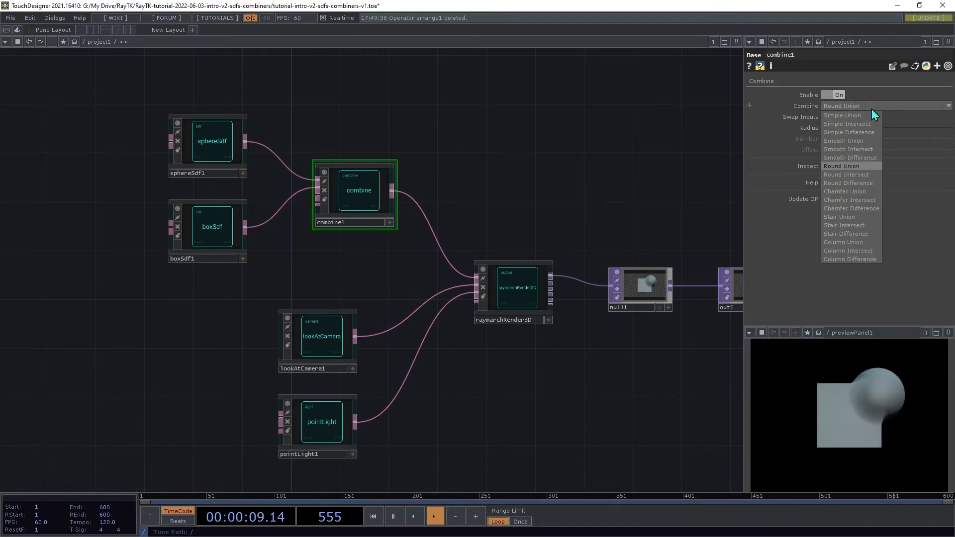
Set the combine to Chamfer Union, adjusting the radius from 0.186 to 0.078.
{"action": "left_click", "coordinate": [846, 191]}
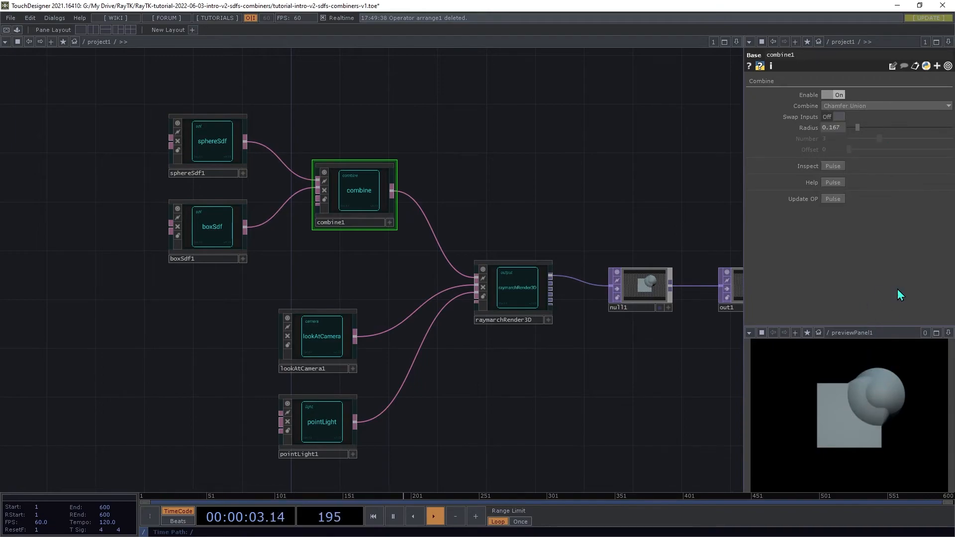
{"action": "left_click_drag", "start_coordinate": [858, 127], "coordinate": [853, 128]}
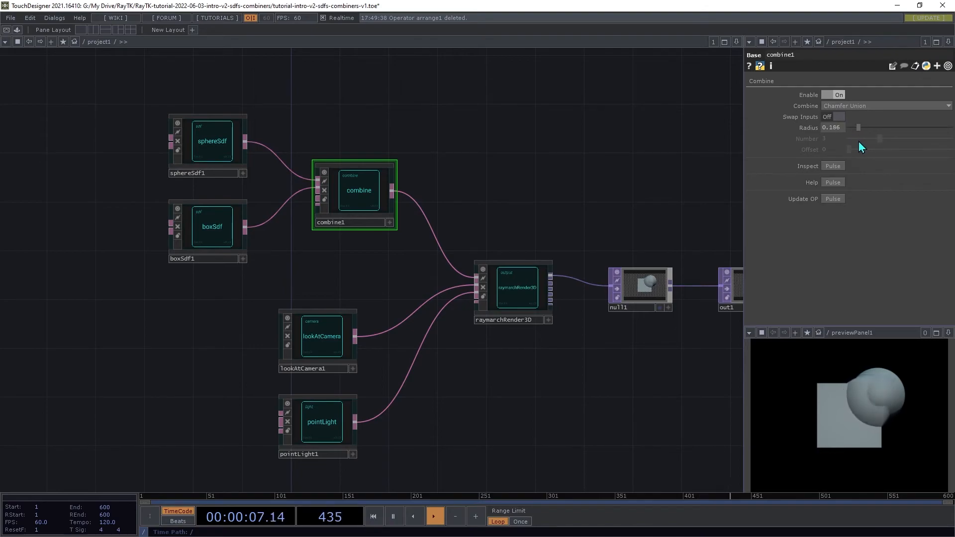
{"action": "left_click_drag", "start_coordinate": [859, 128], "coordinate": [864, 128]}
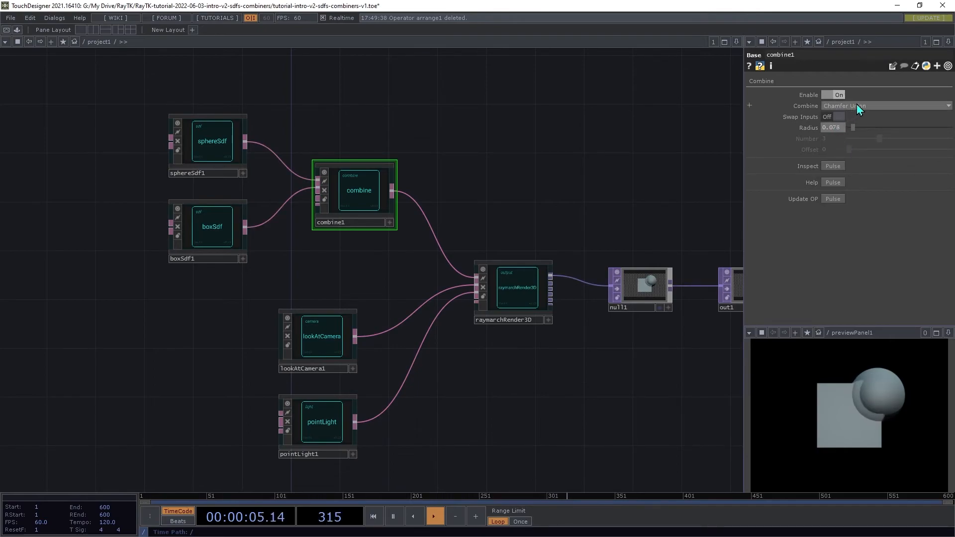
{"action": "left_click", "coordinate": [885, 106]}
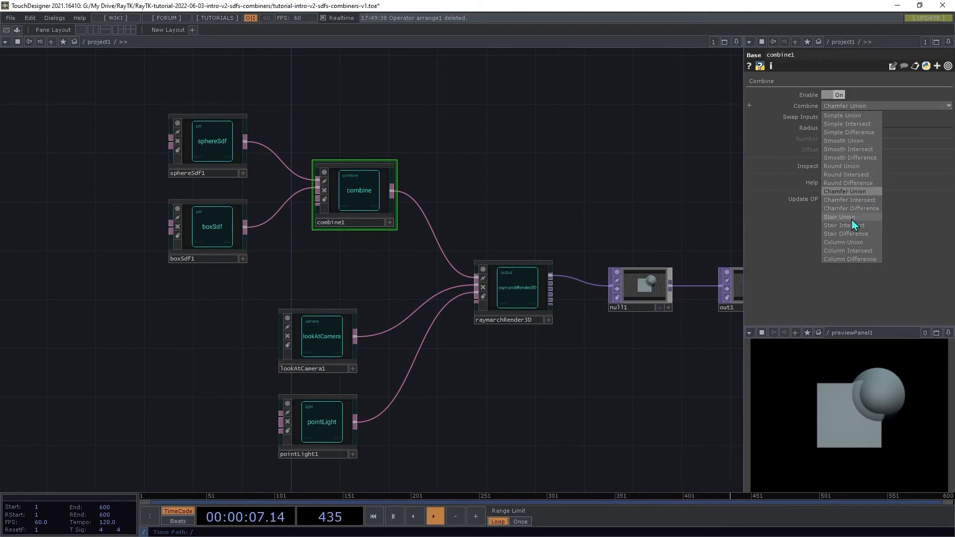
Tune Stair Union to radius 0.206, number 3.63, offset 0.48, then switch to Column Union.
{"action": "left_click", "coordinate": [839, 217]}
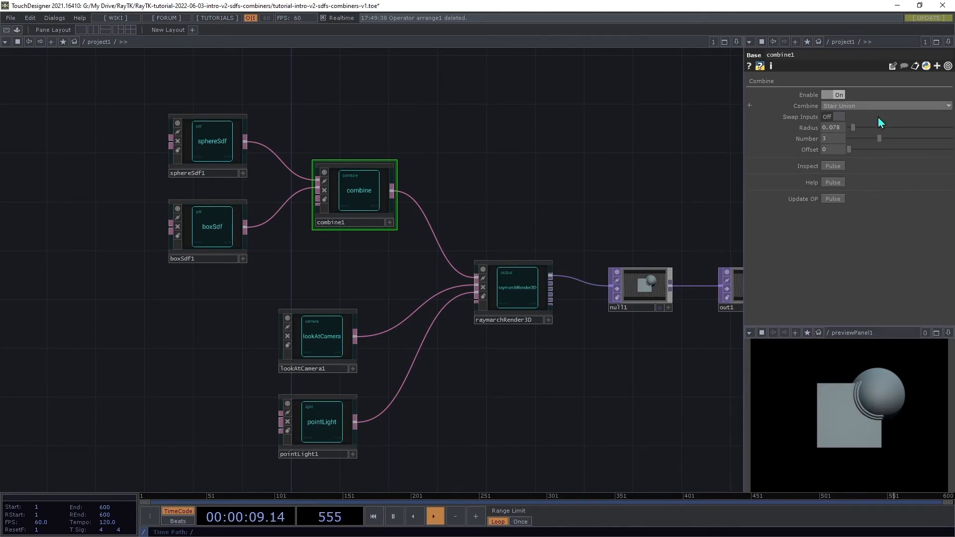
{"action": "left_click_drag", "start_coordinate": [853, 128], "coordinate": [859, 128]}
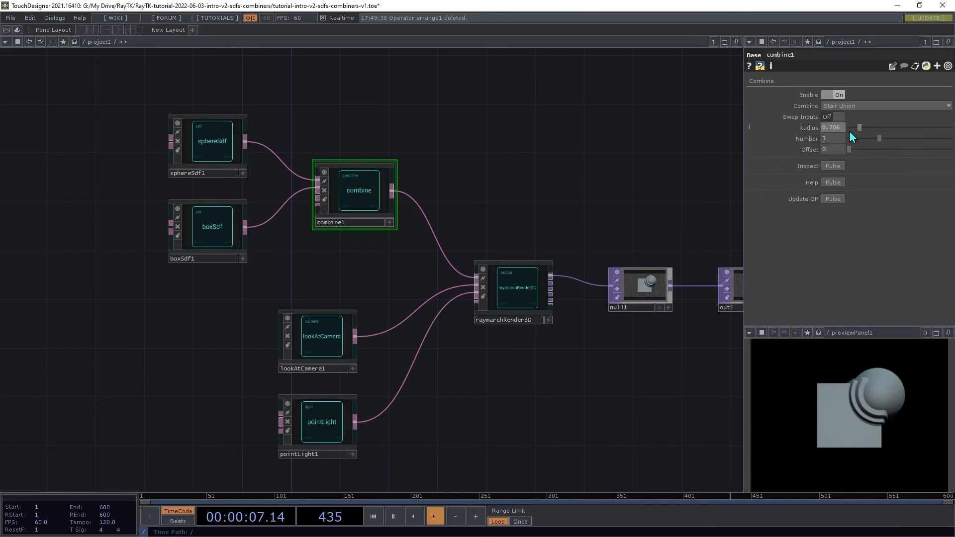
{"action": "left_click_drag", "start_coordinate": [877, 138], "coordinate": [900, 139]}
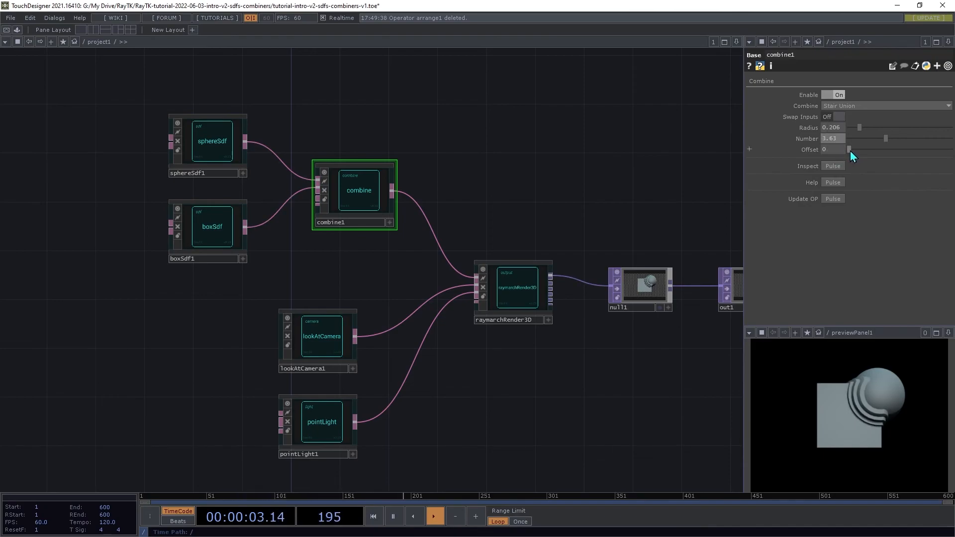
{"action": "left_click_drag", "start_coordinate": [851, 149], "coordinate": [876, 149]}
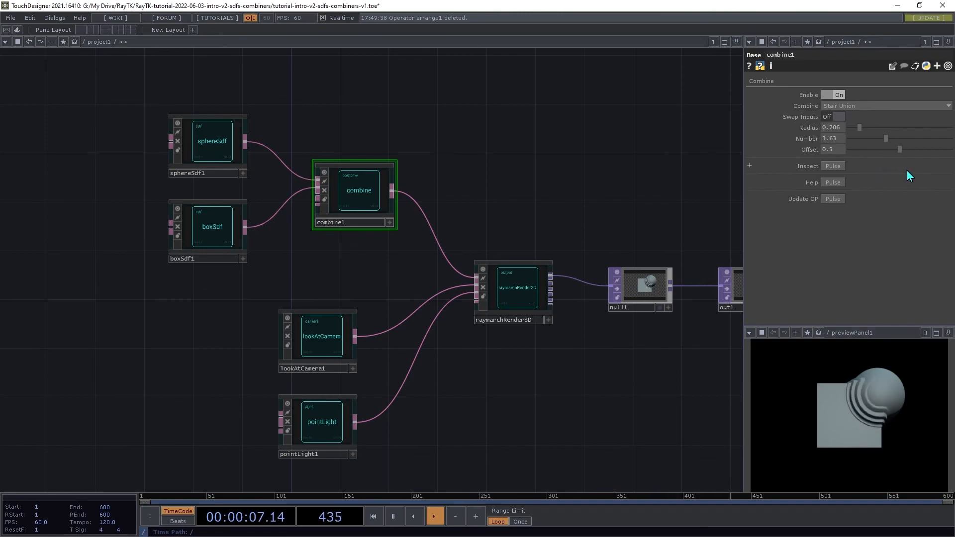
{"action": "left_click_drag", "start_coordinate": [901, 149], "coordinate": [866, 149]}
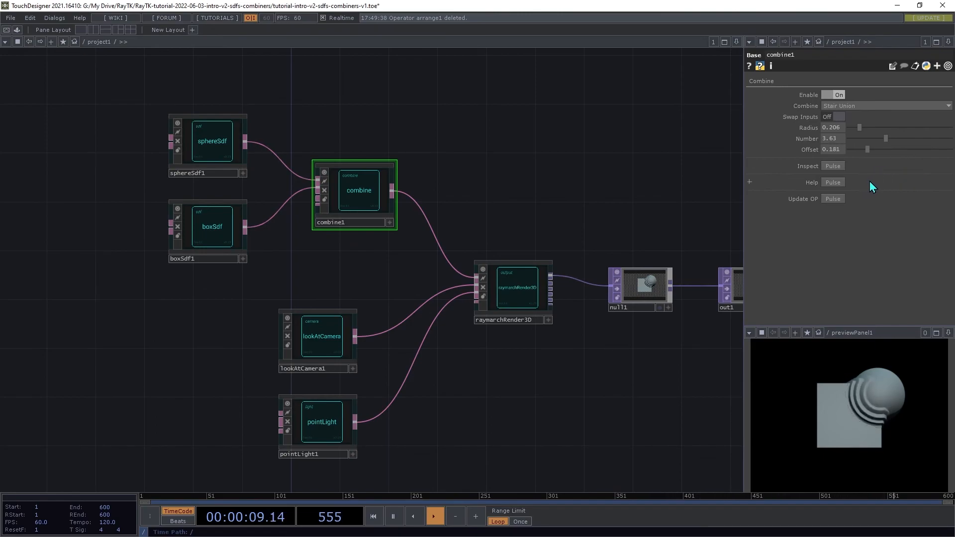
{"action": "left_click_drag", "start_coordinate": [871, 149], "coordinate": [923, 149]}
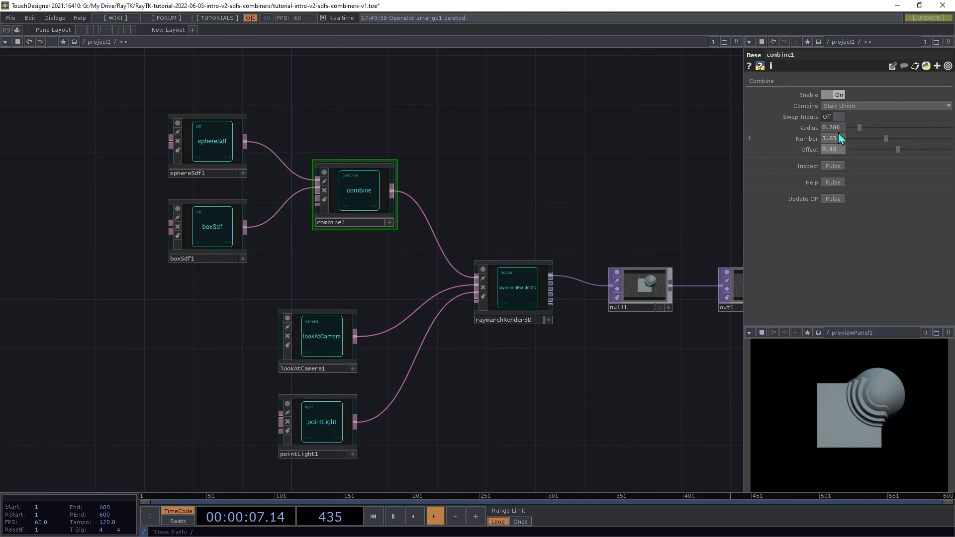
{"action": "left_click", "coordinate": [885, 106]}
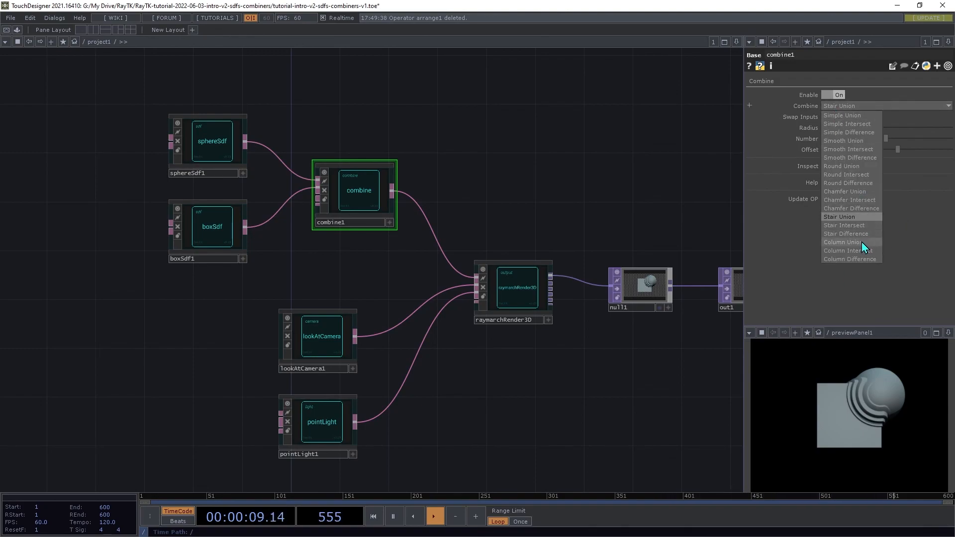
{"action": "left_click", "coordinate": [842, 241]}
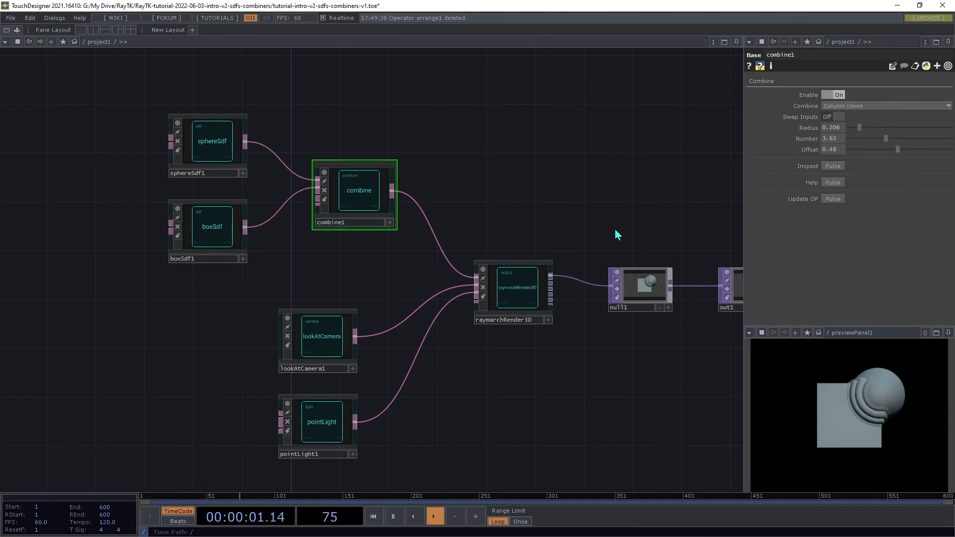